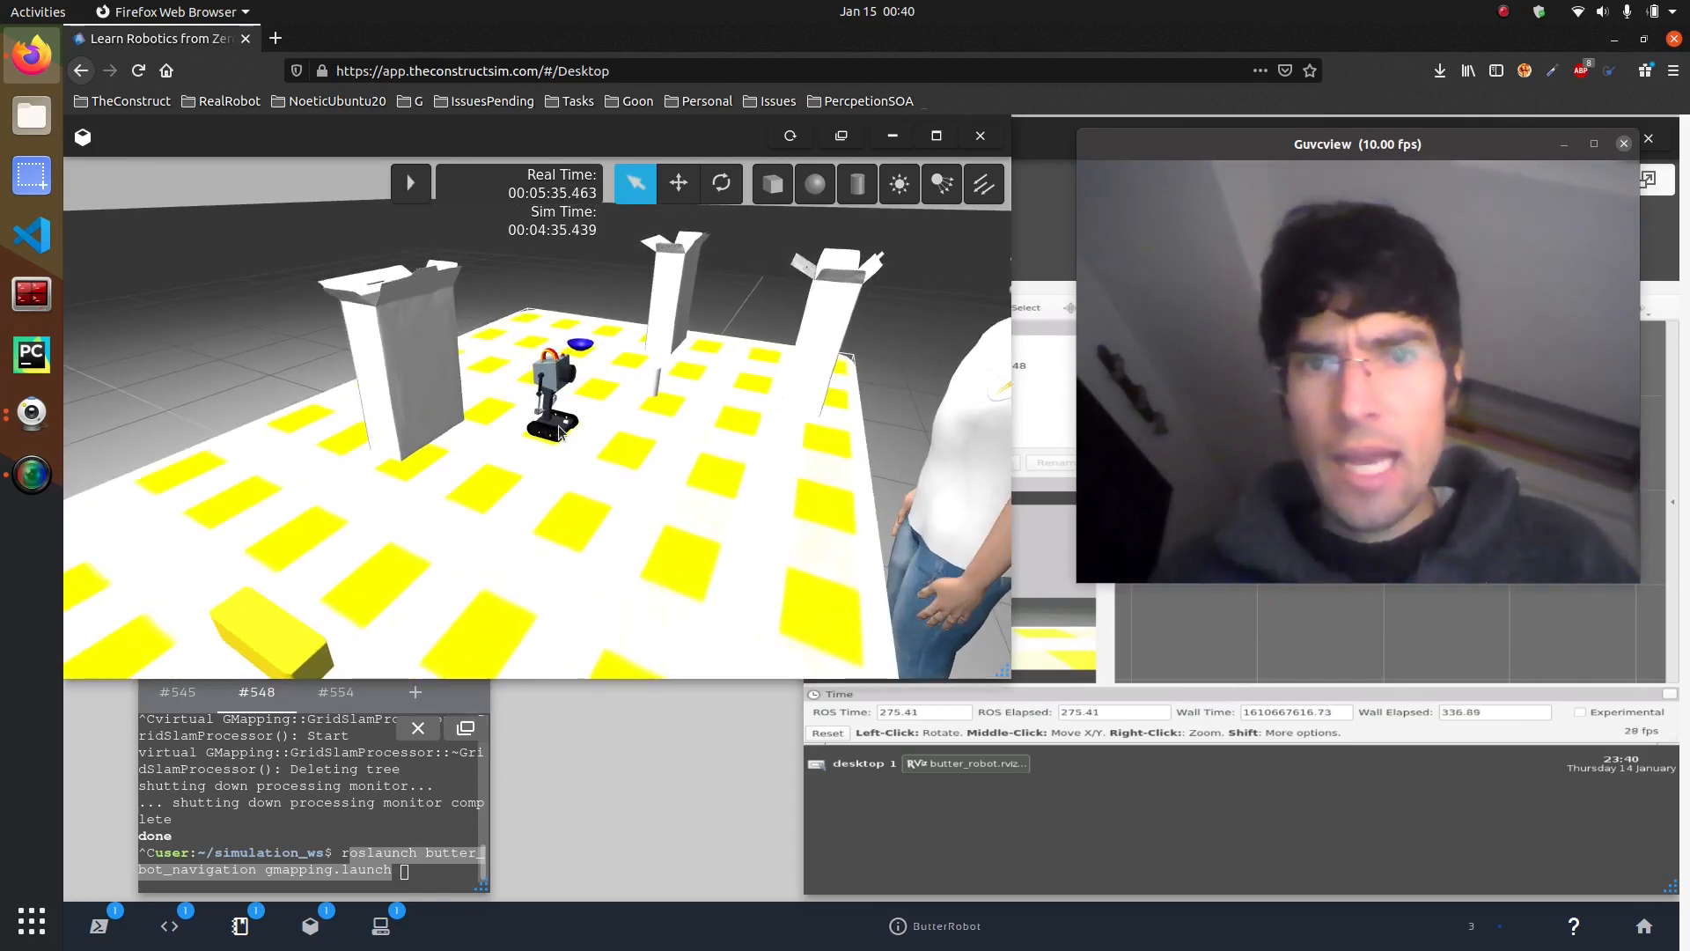
# Resume the paused Gazebo simulation so simulated time advances again.
pyautogui.click(410, 182)
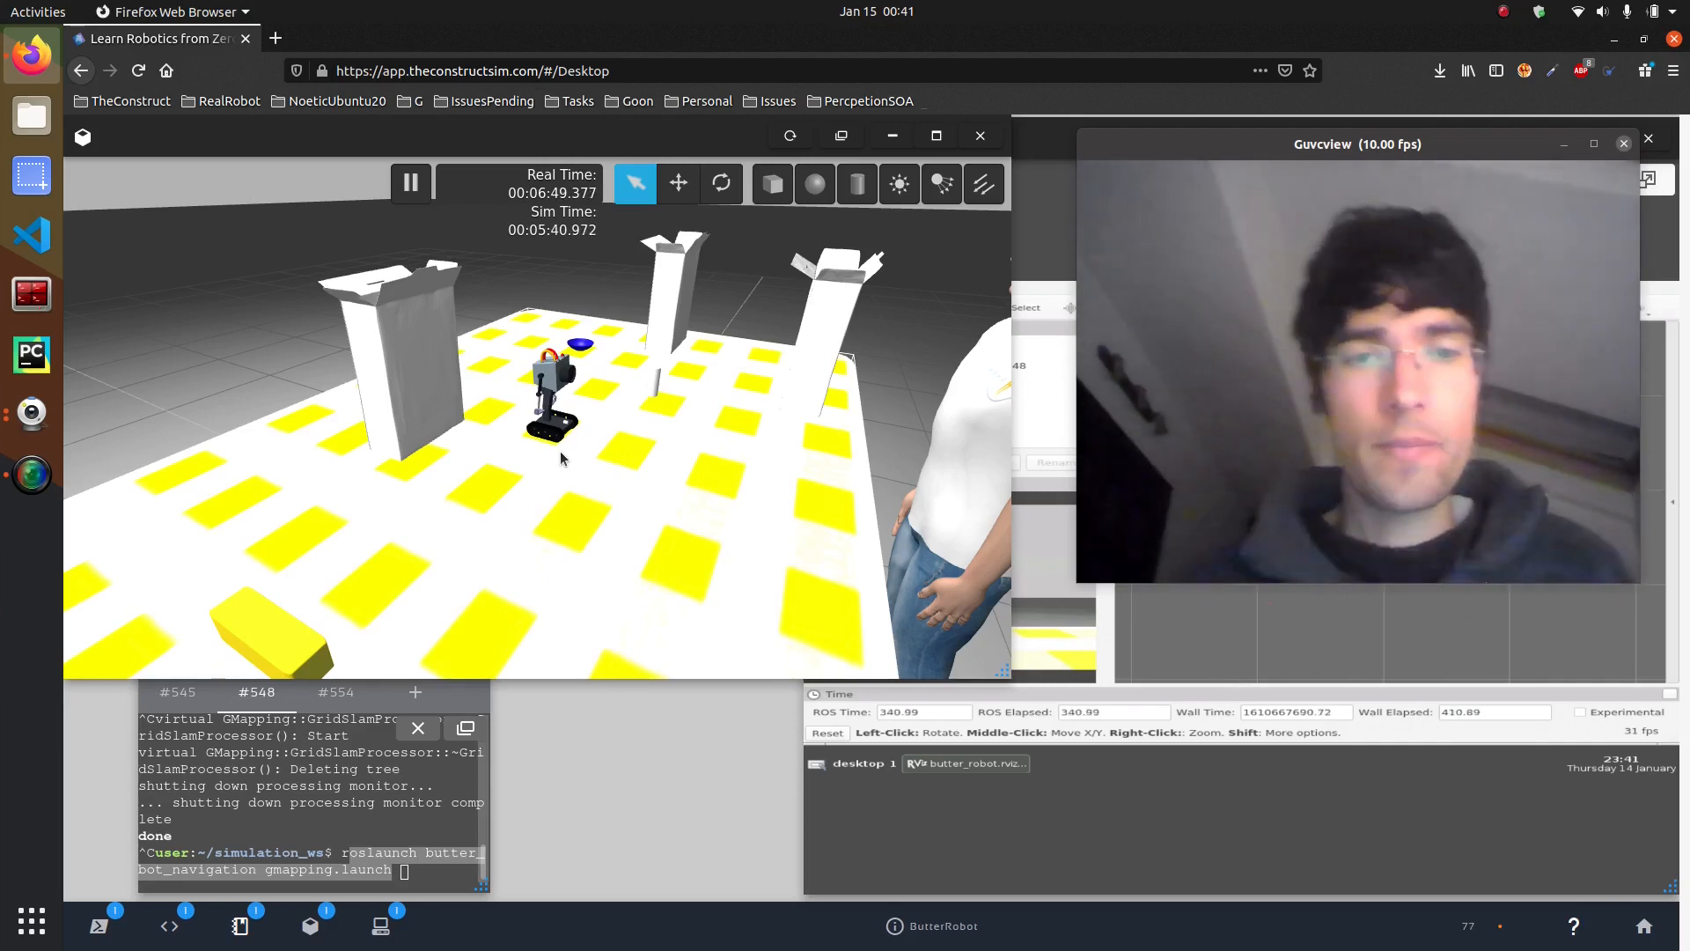
pyautogui.moveTo(703, 479)
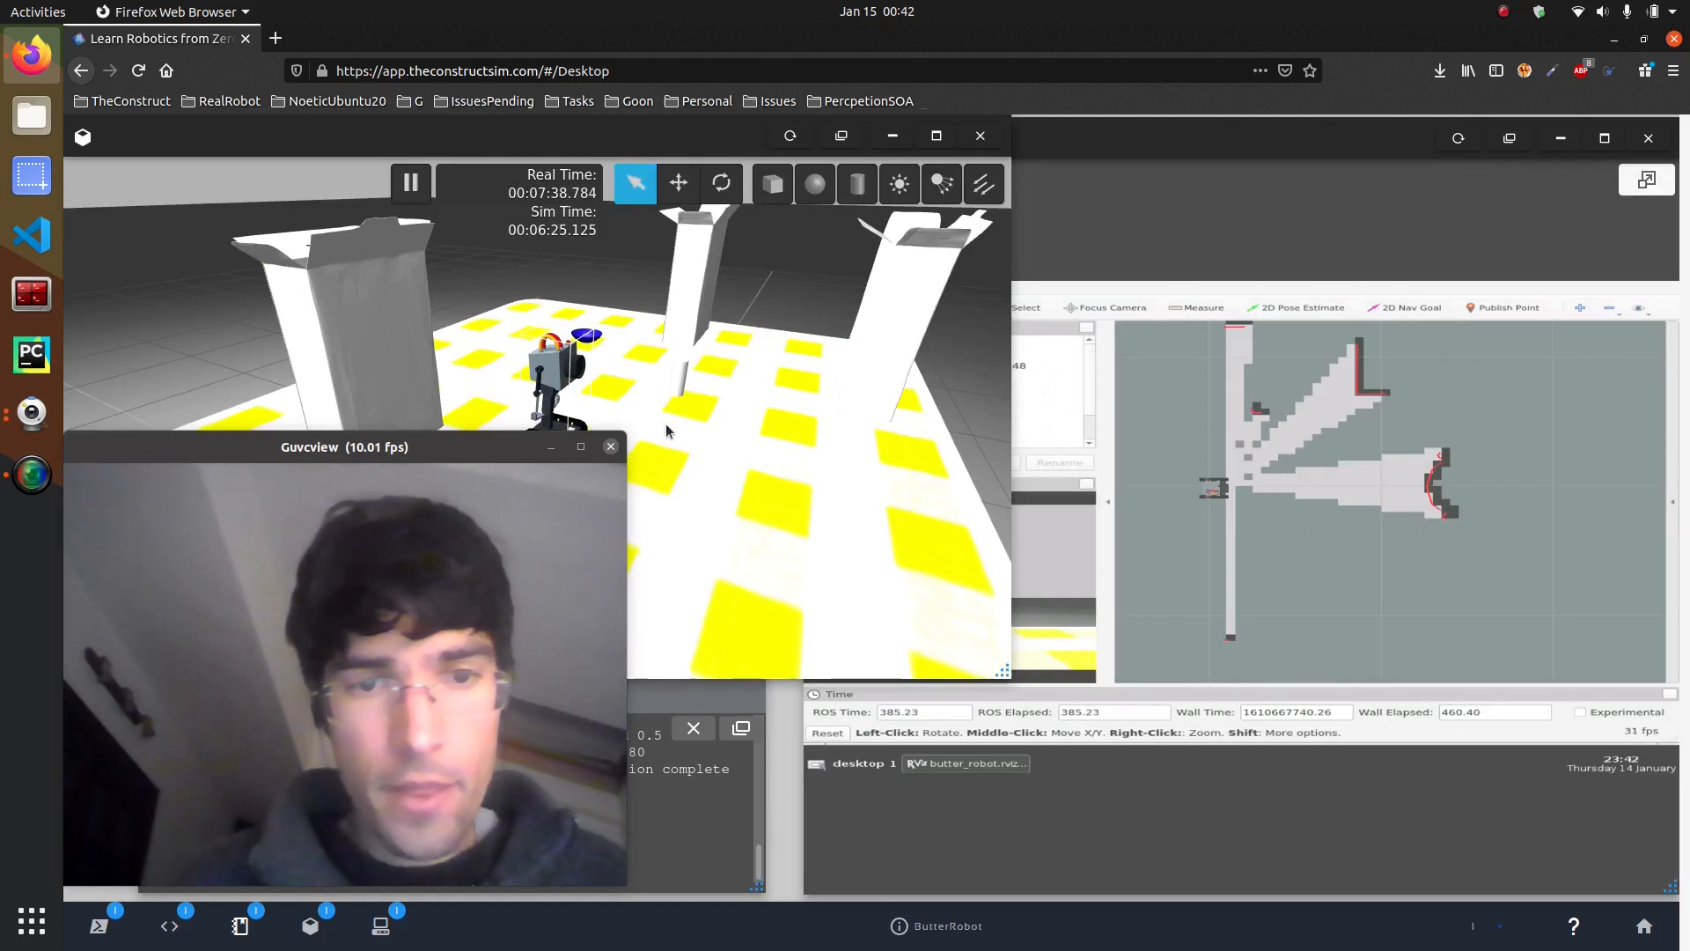
# Tilt the Gazebo camera to a top-down view over the room and robot.
pyautogui.moveTo(310, 446); pyautogui.dragTo(224, 644)
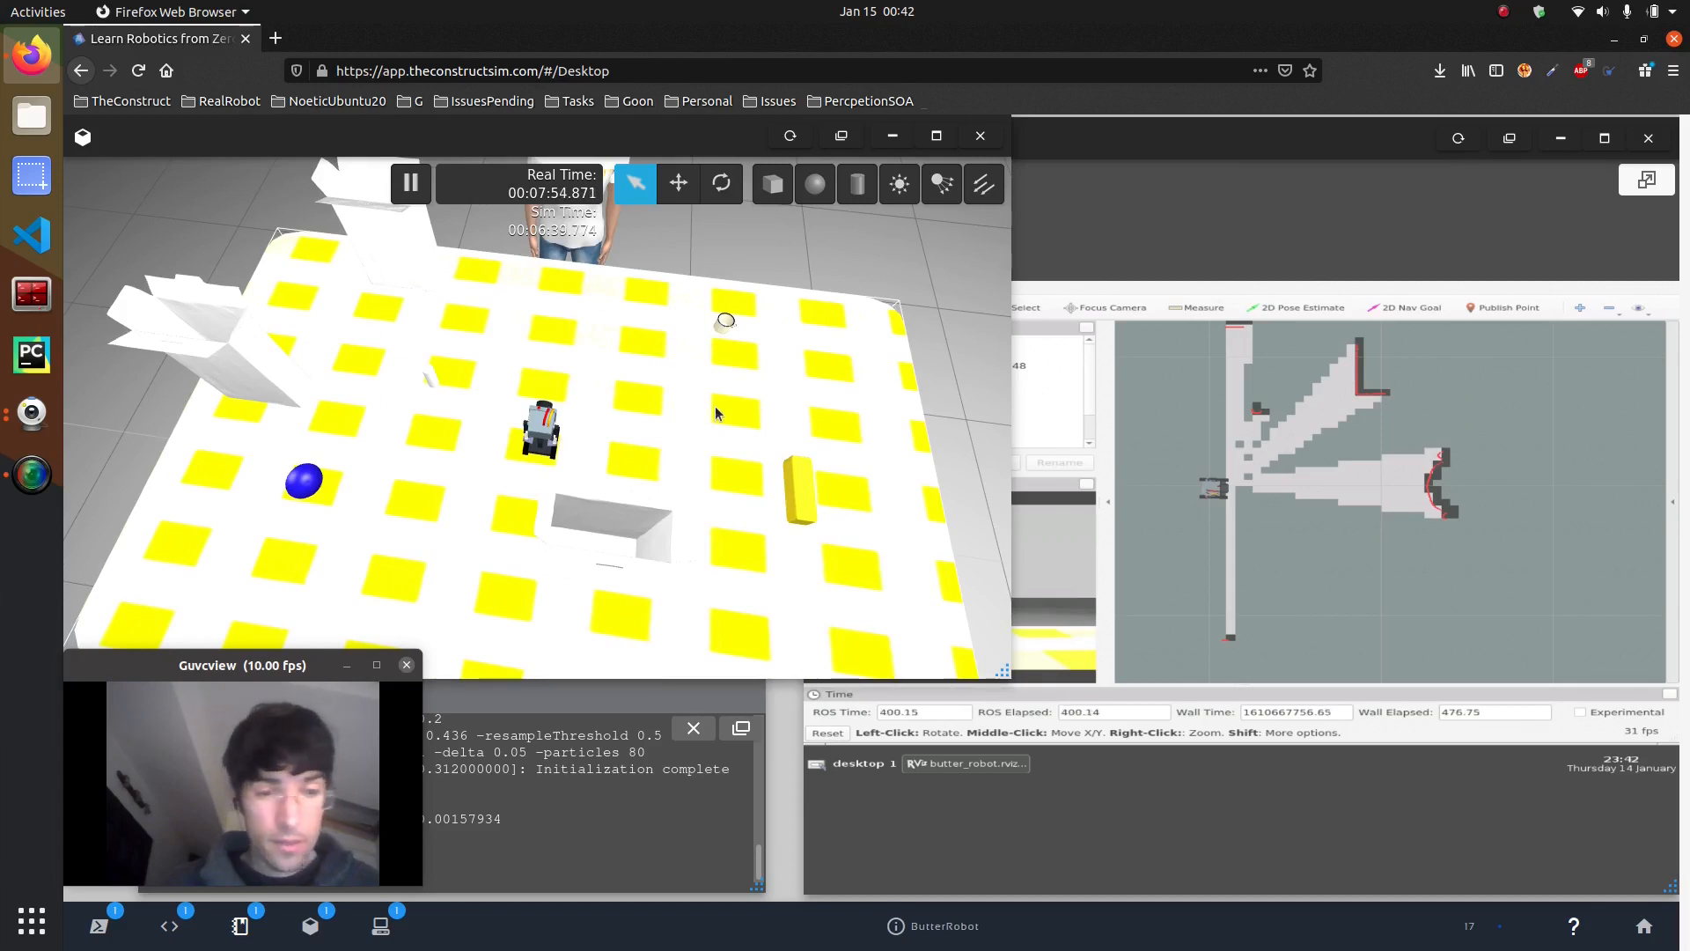
pyautogui.moveTo(1285, 425)
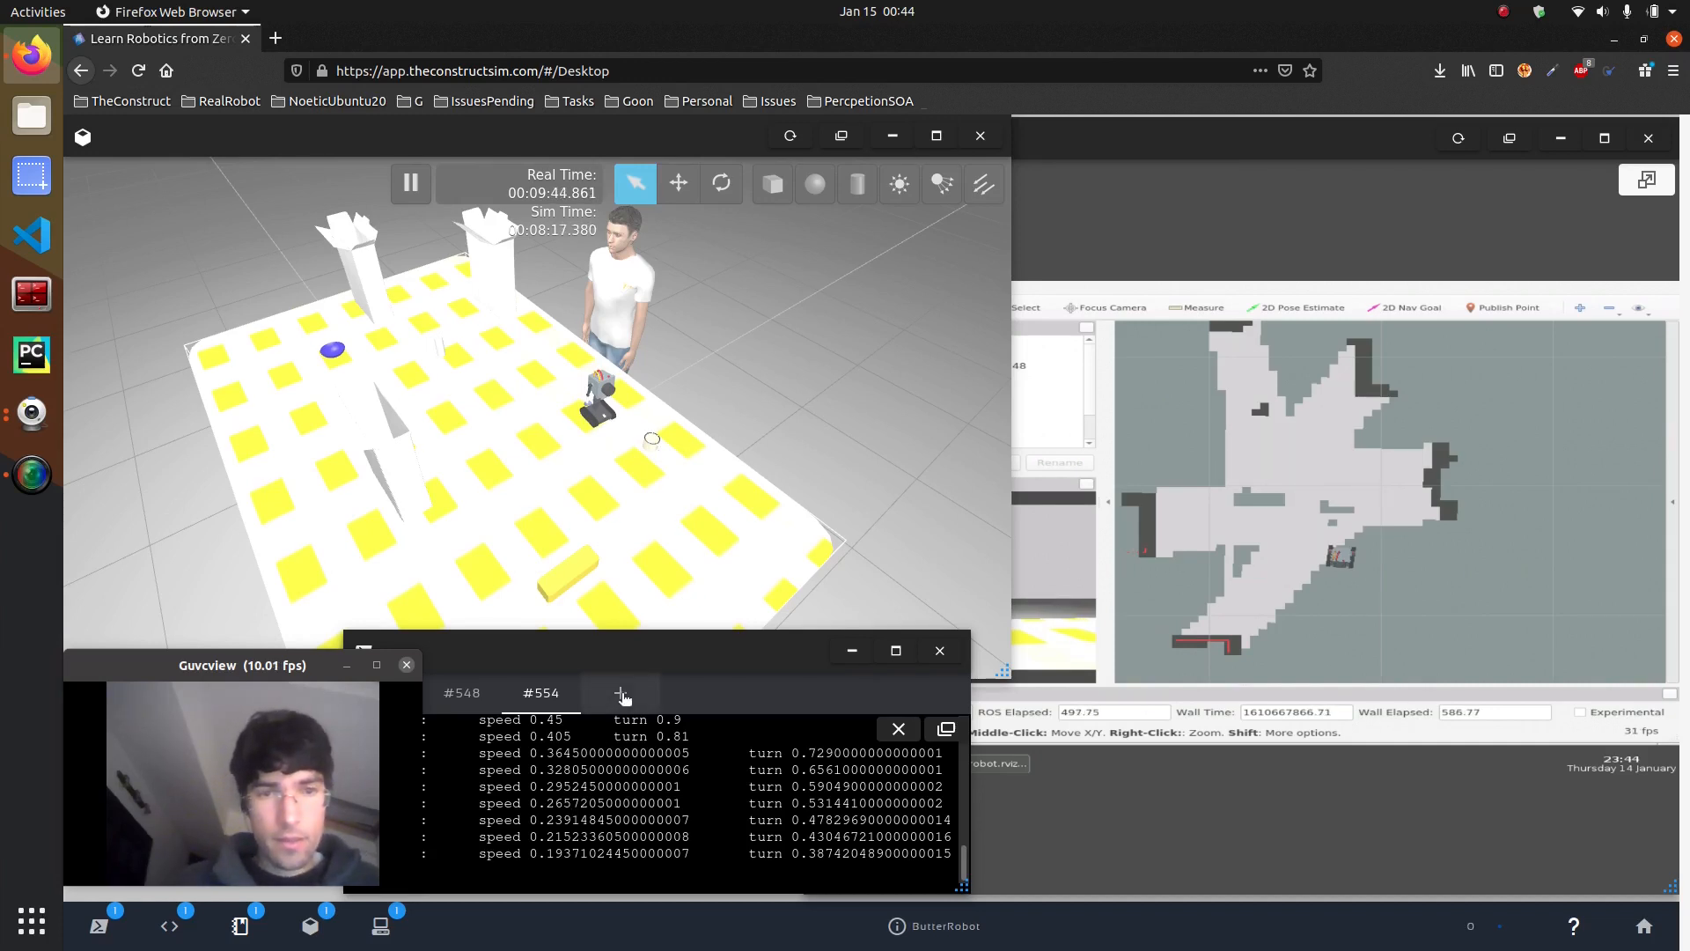
# Run rosrun map_server map_saver -f my_map in a new shell, then list the saved files with ls.
pyautogui.click(621, 692)
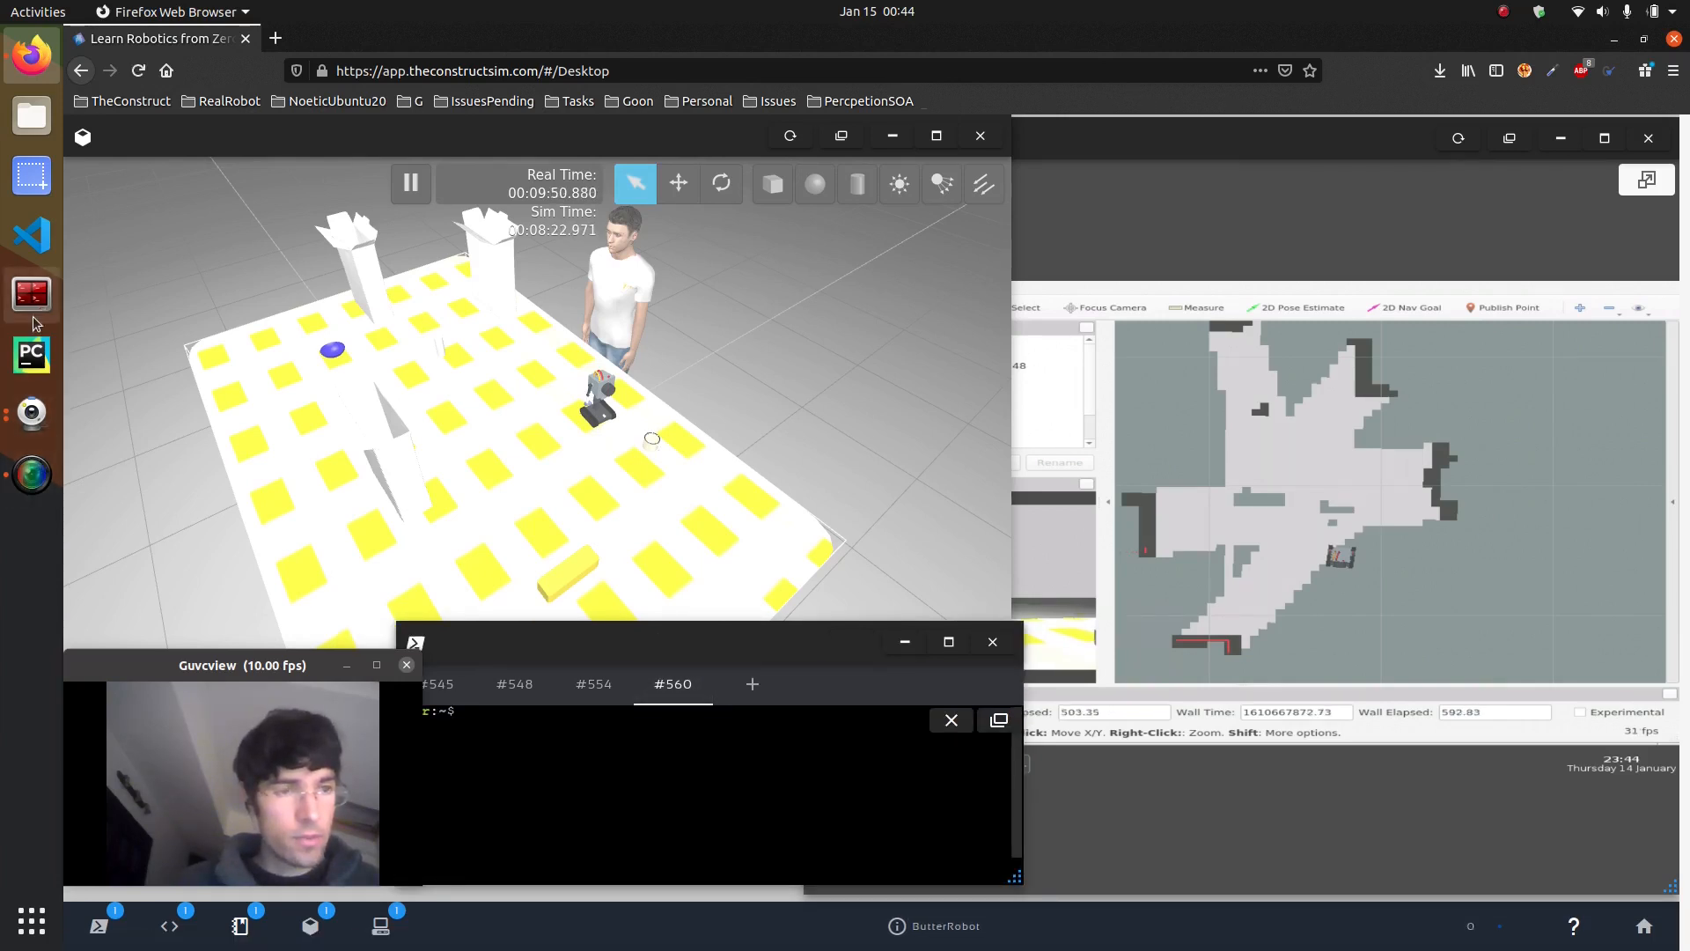
pyautogui.click(240, 924)
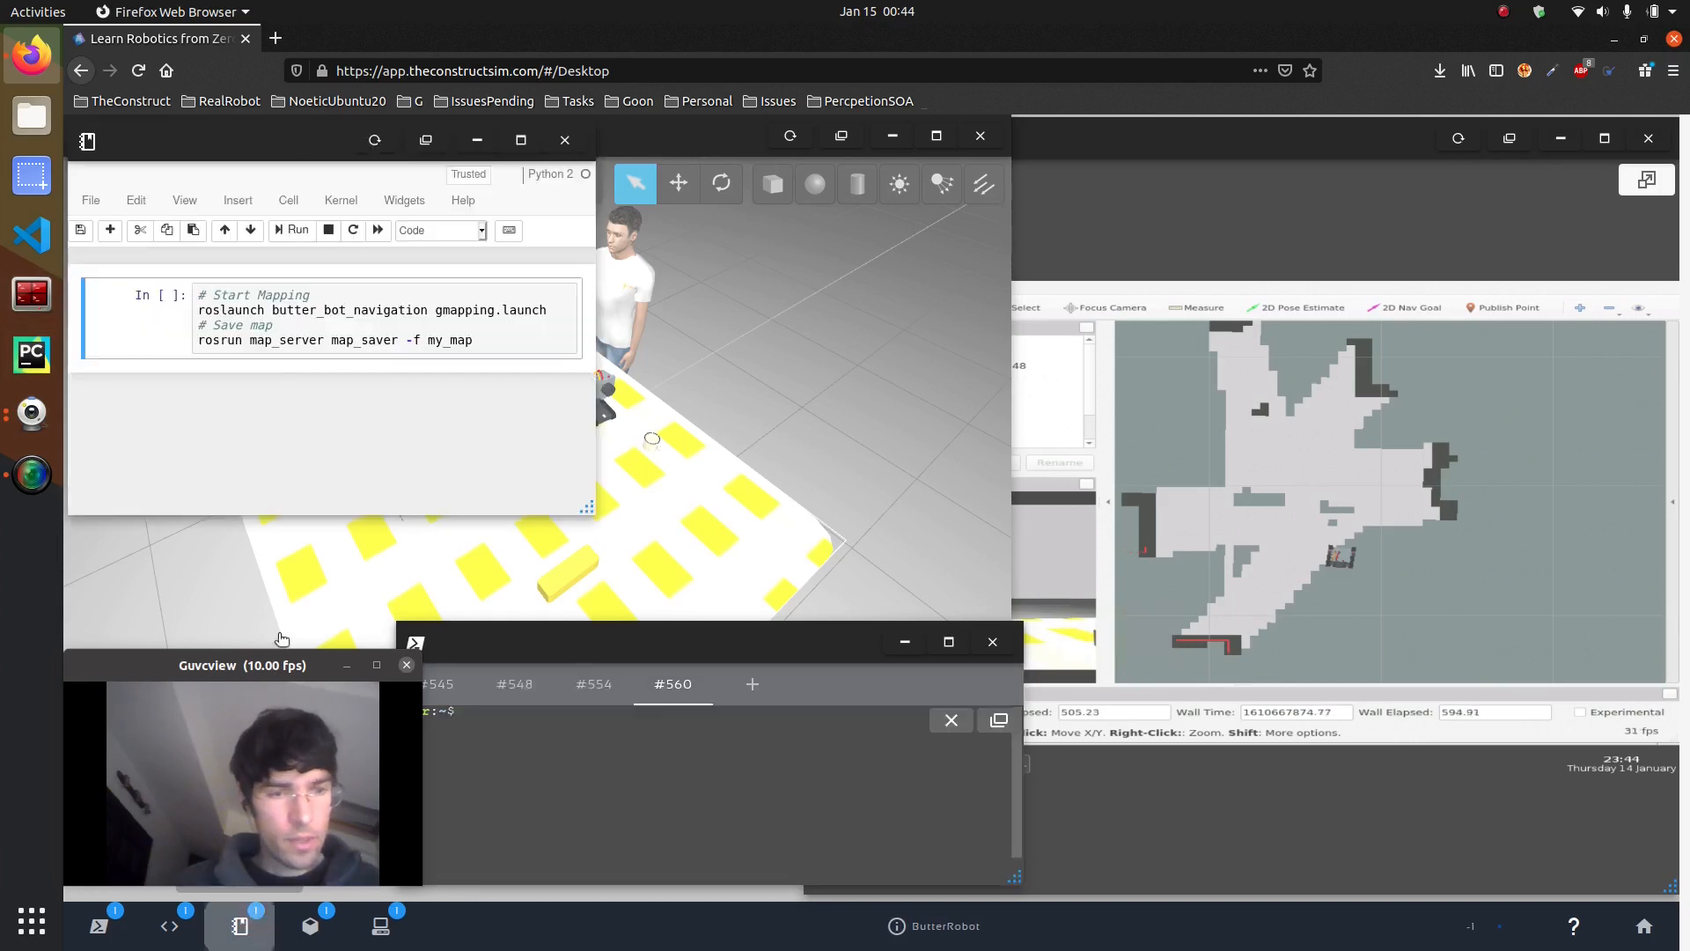
pyautogui.click(324, 324)
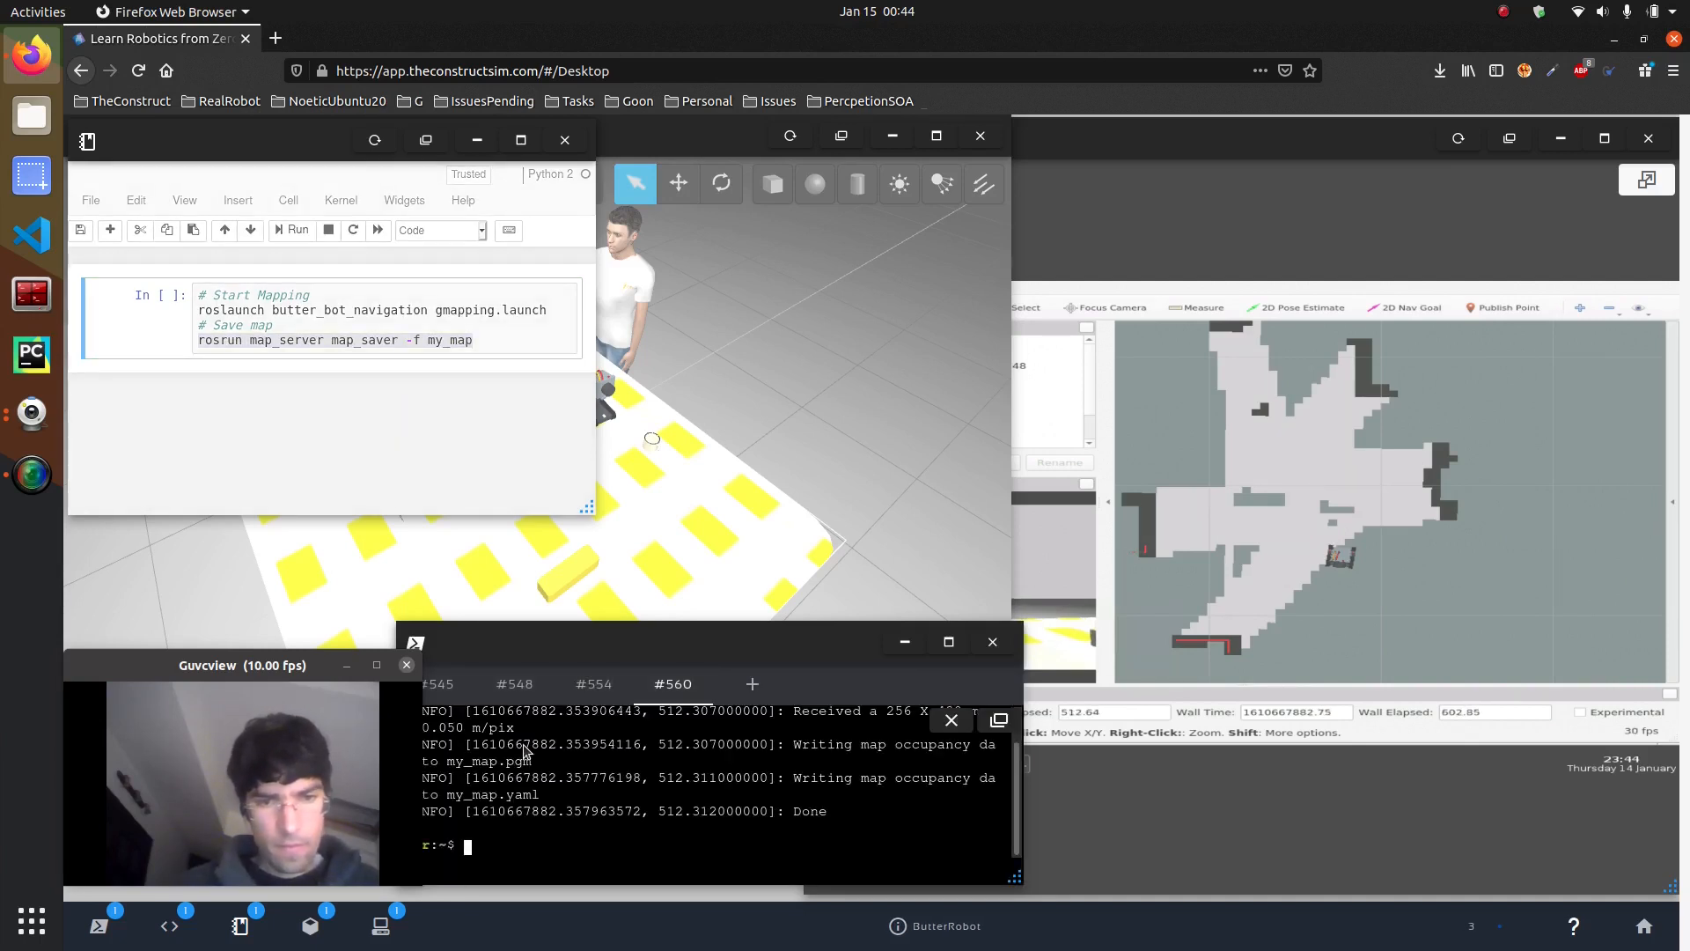
pyautogui.moveTo(623, 824)
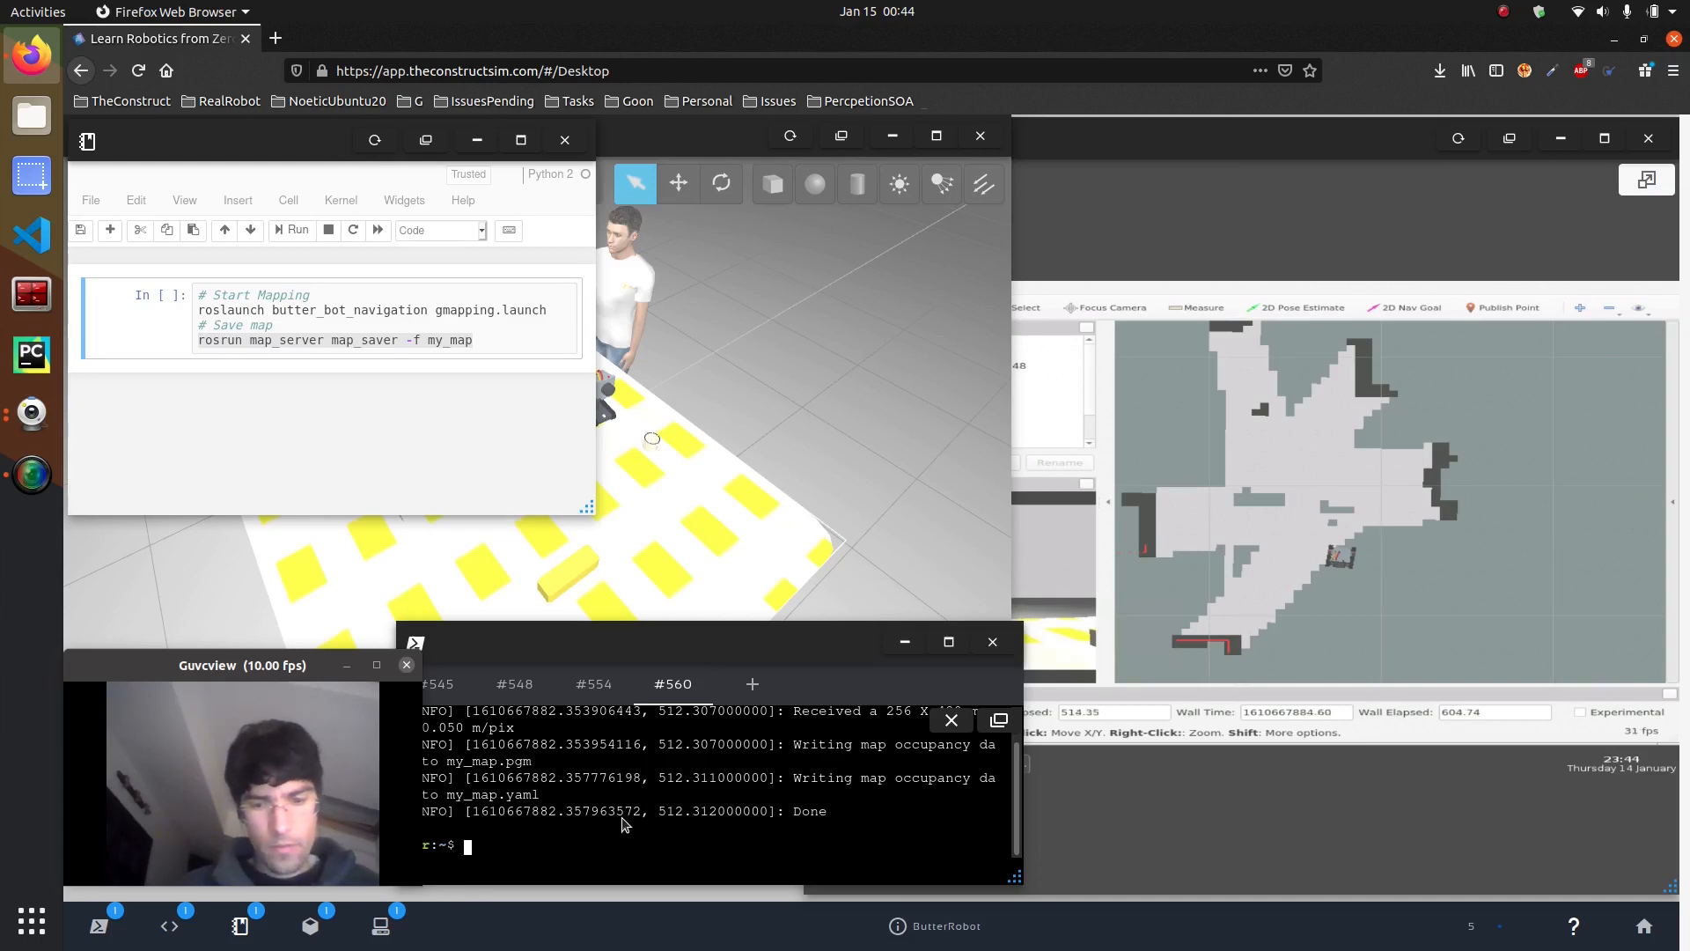
pyautogui.write('ls')
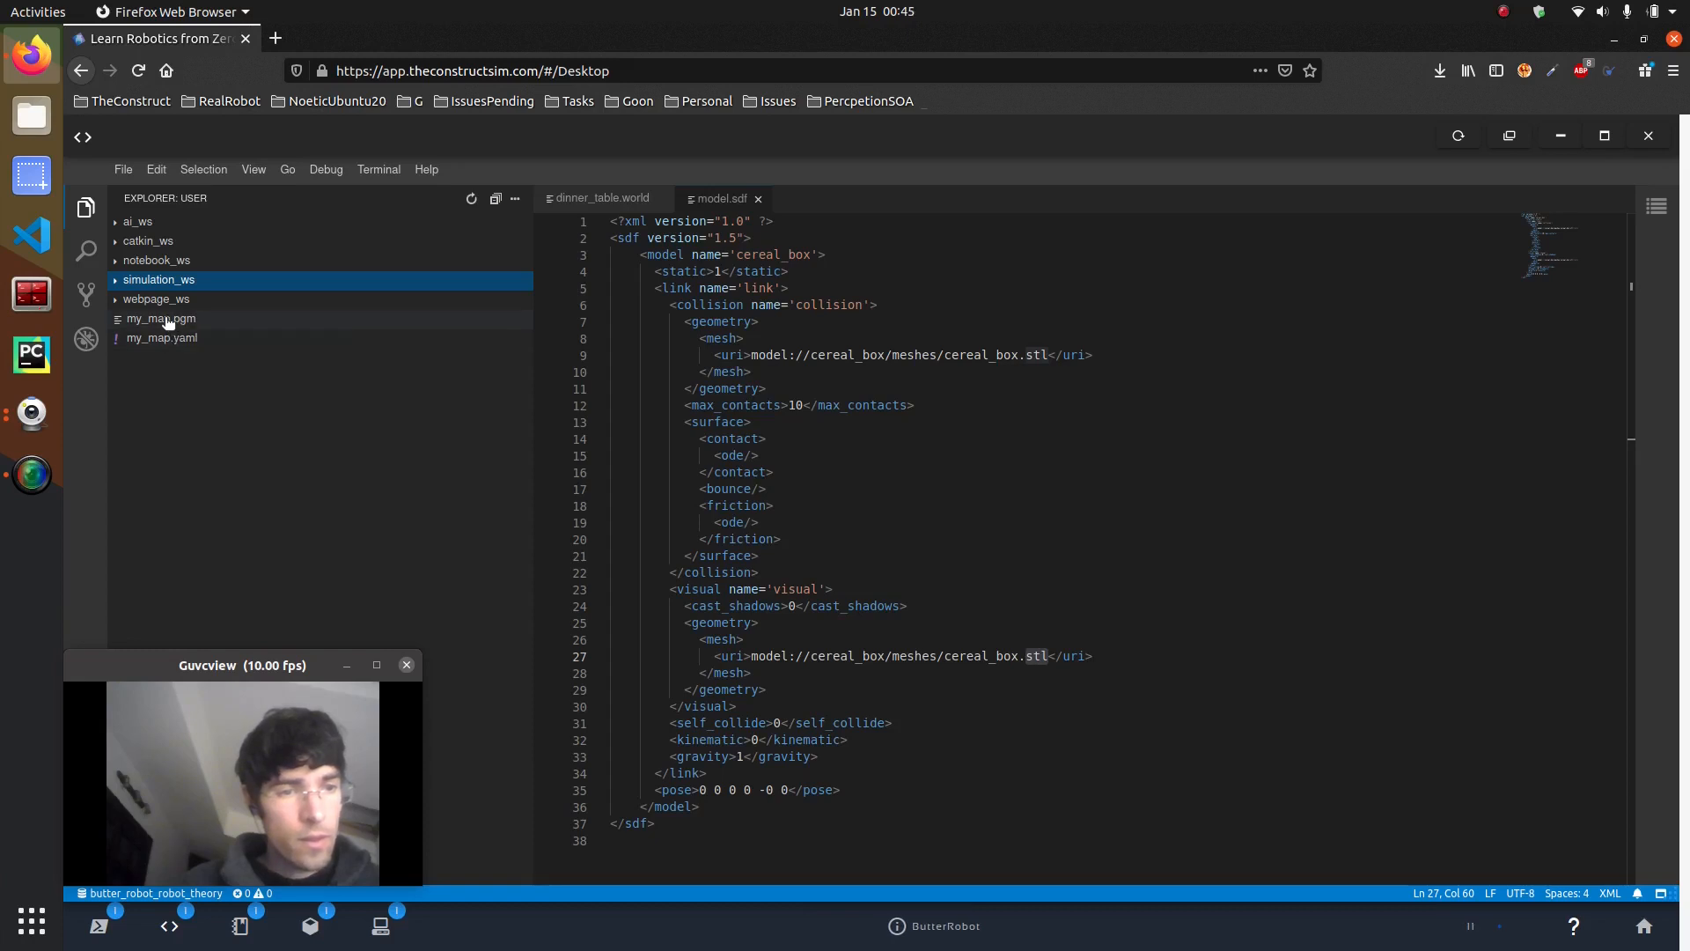
# Open my_map.pgm from the Explorer with the Image Viewer.
pyautogui.click(160, 319)
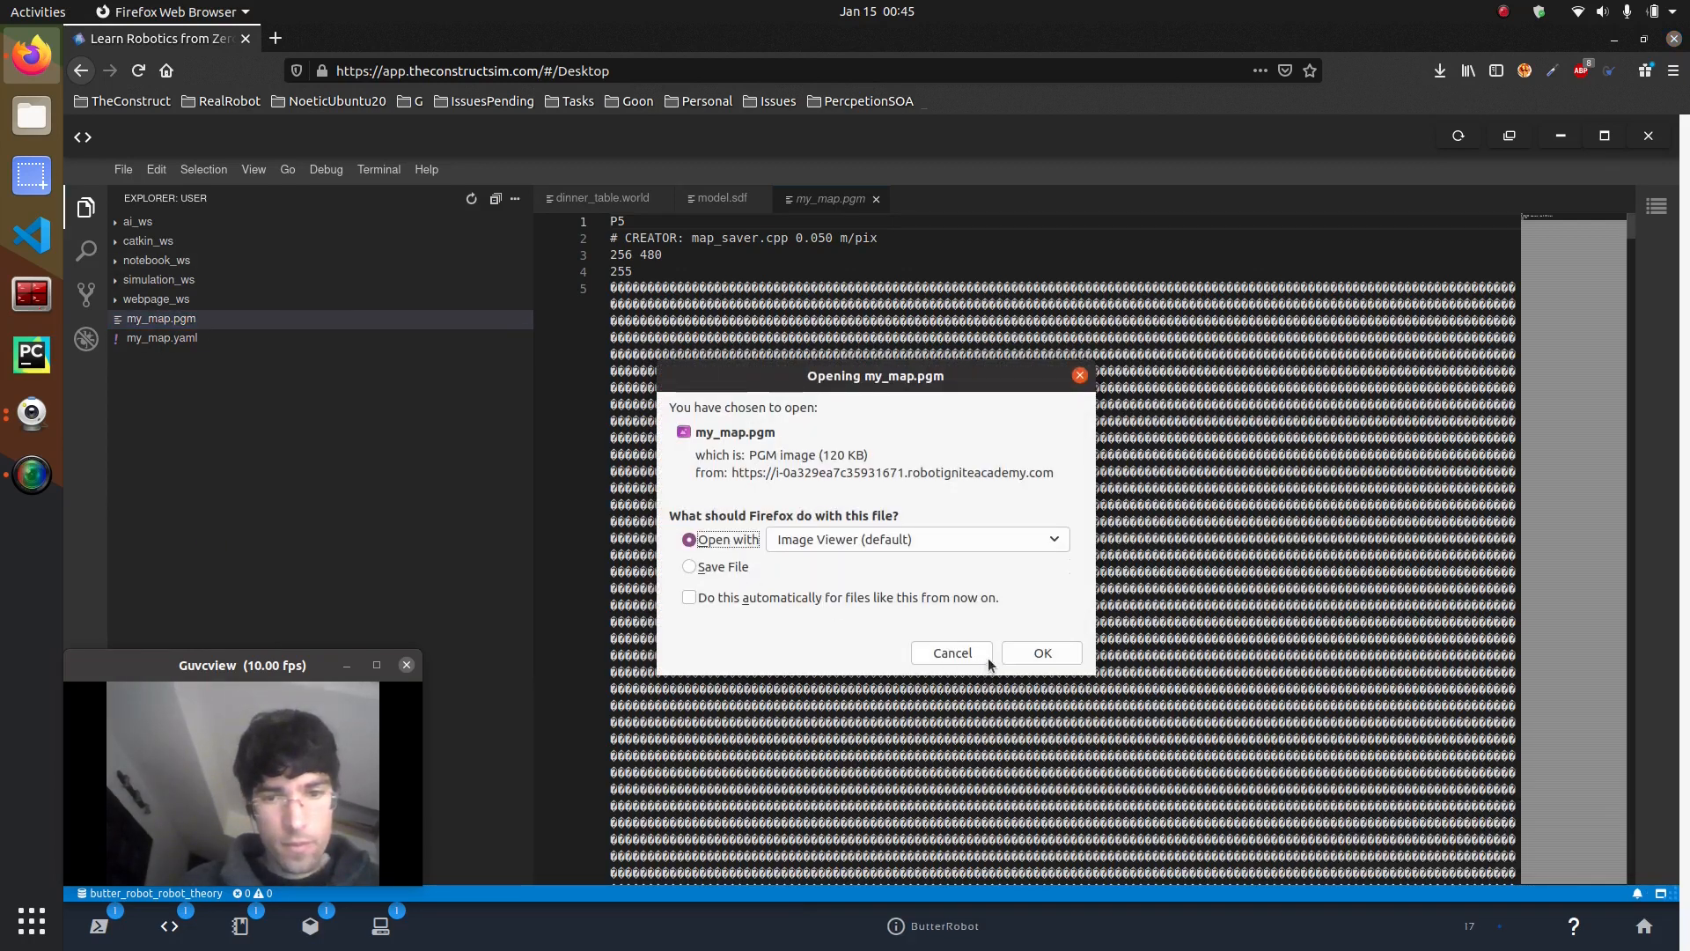
pyautogui.click(1041, 651)
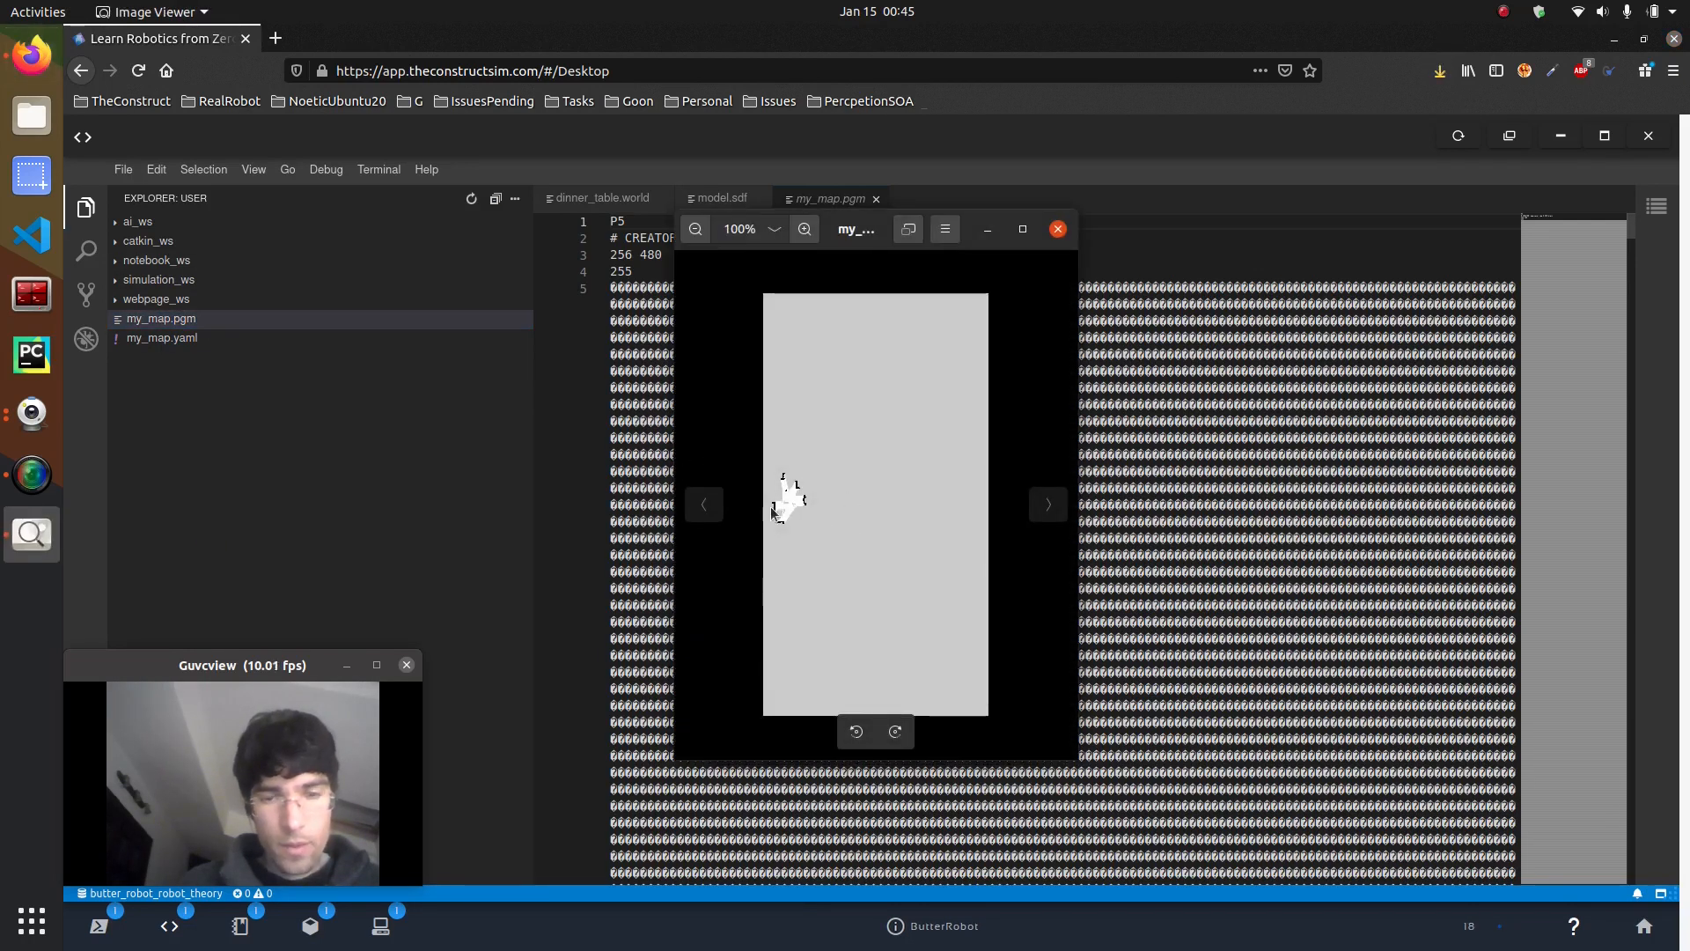
# Zoom into the my_map.pgm occupancy map to see walls and free space clearly.
pyautogui.click(805, 229)
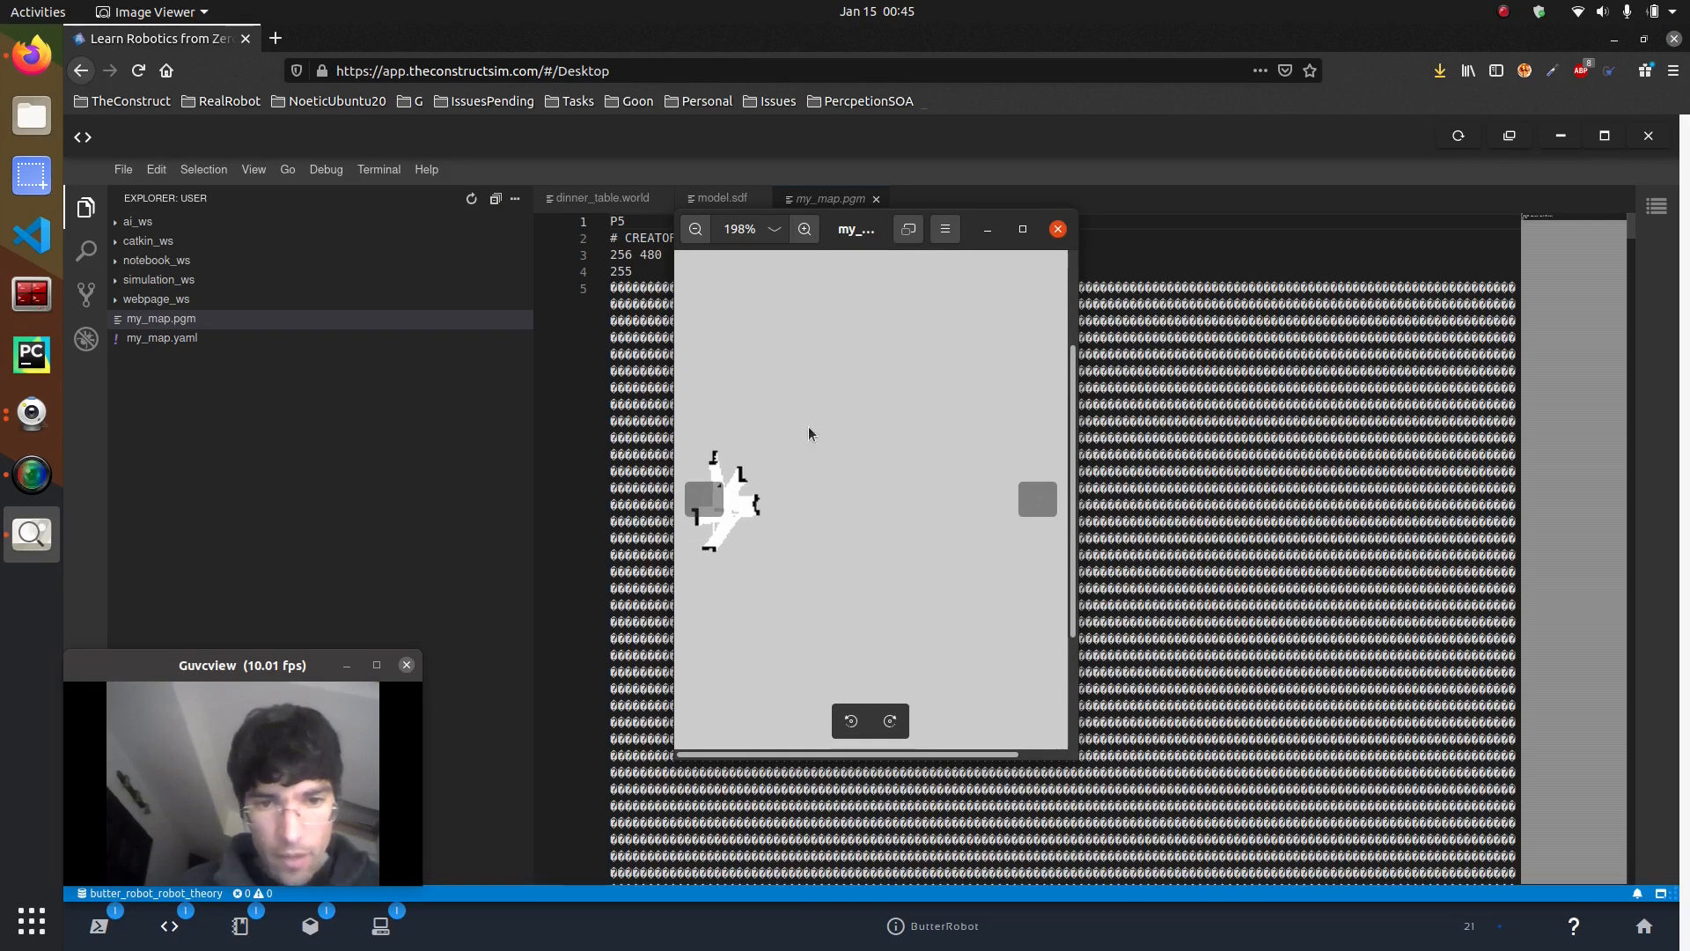
pyautogui.click(805, 229)
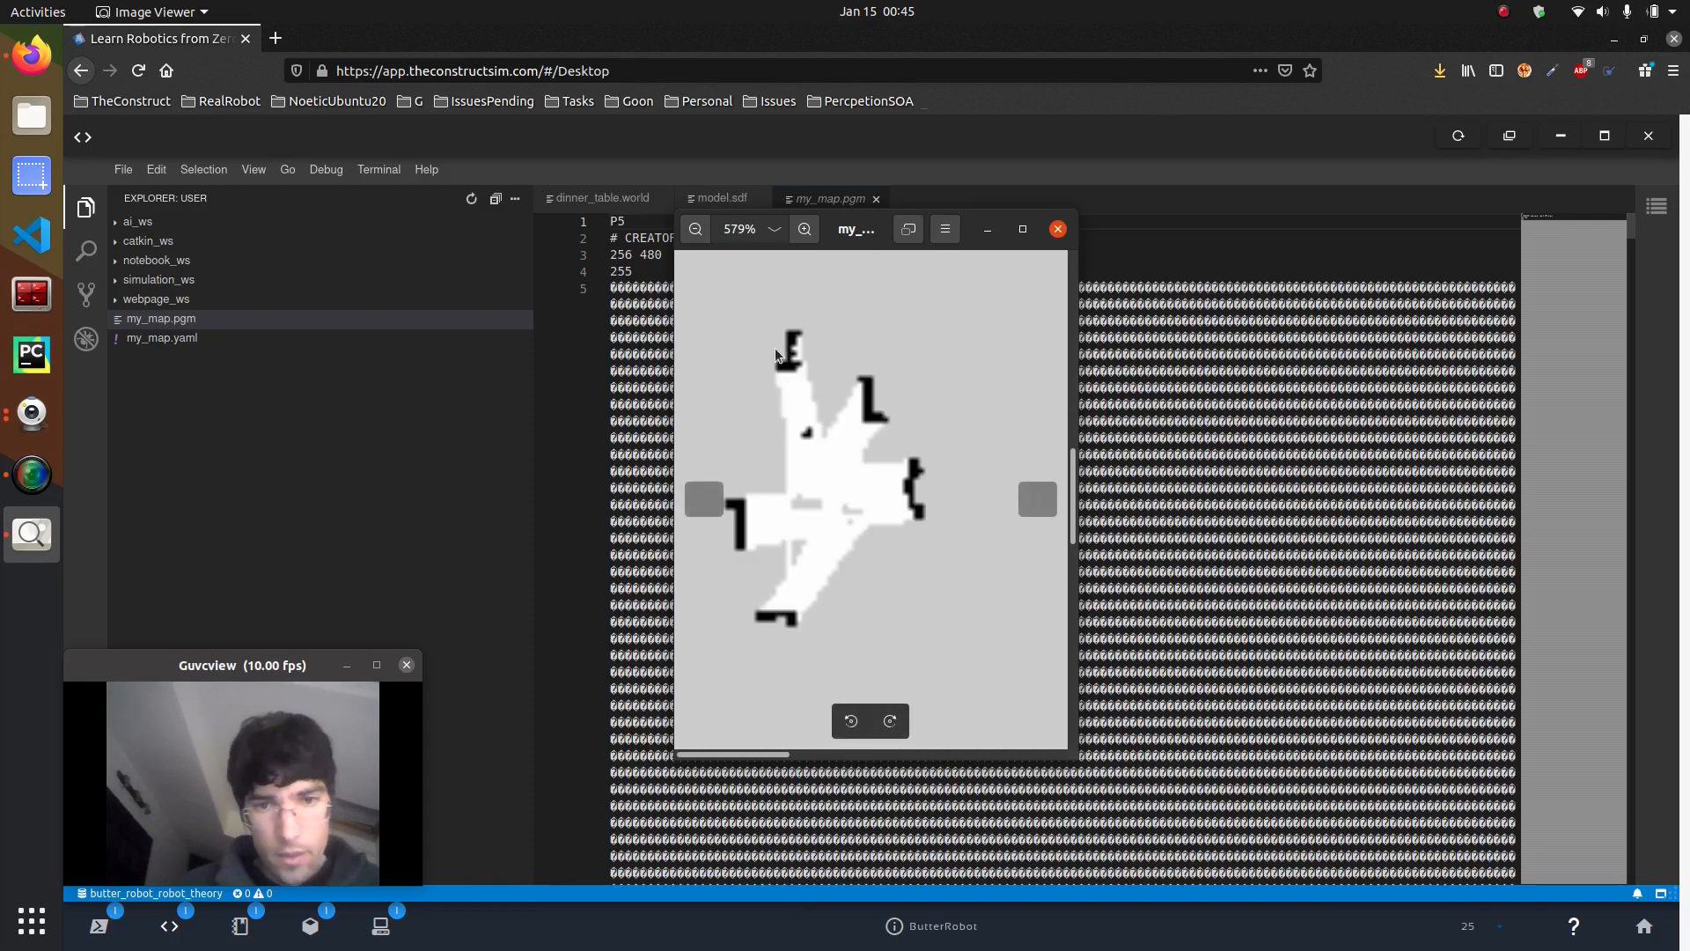
pyautogui.moveTo(855, 435)
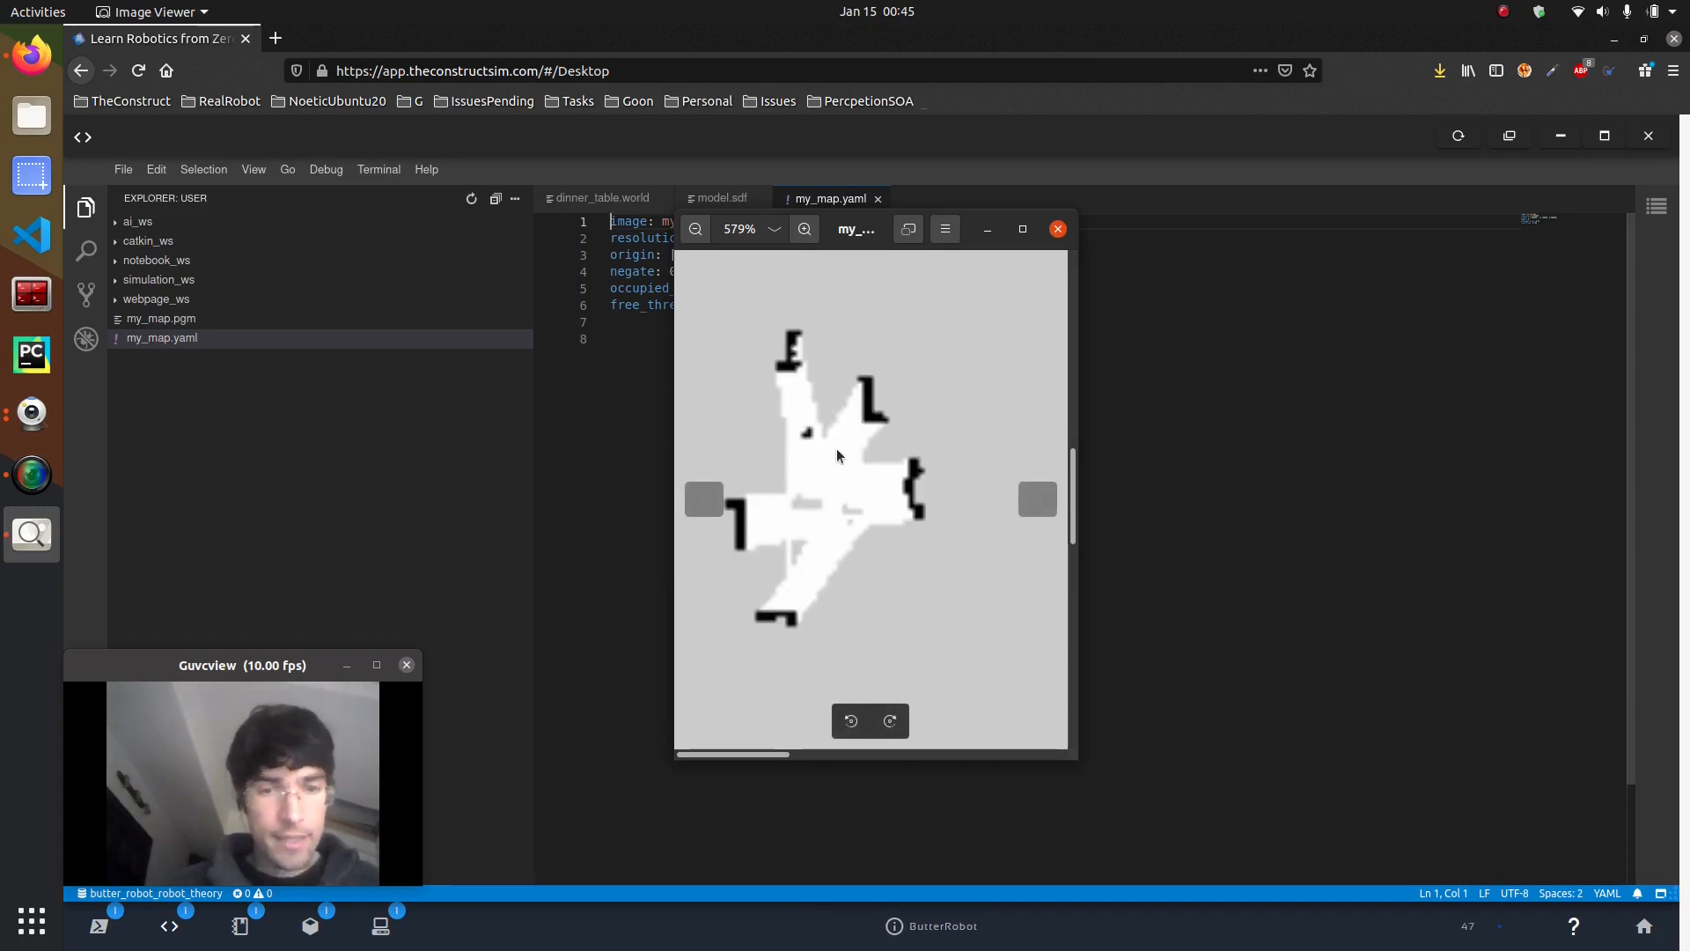
pyautogui.moveTo(808, 396)
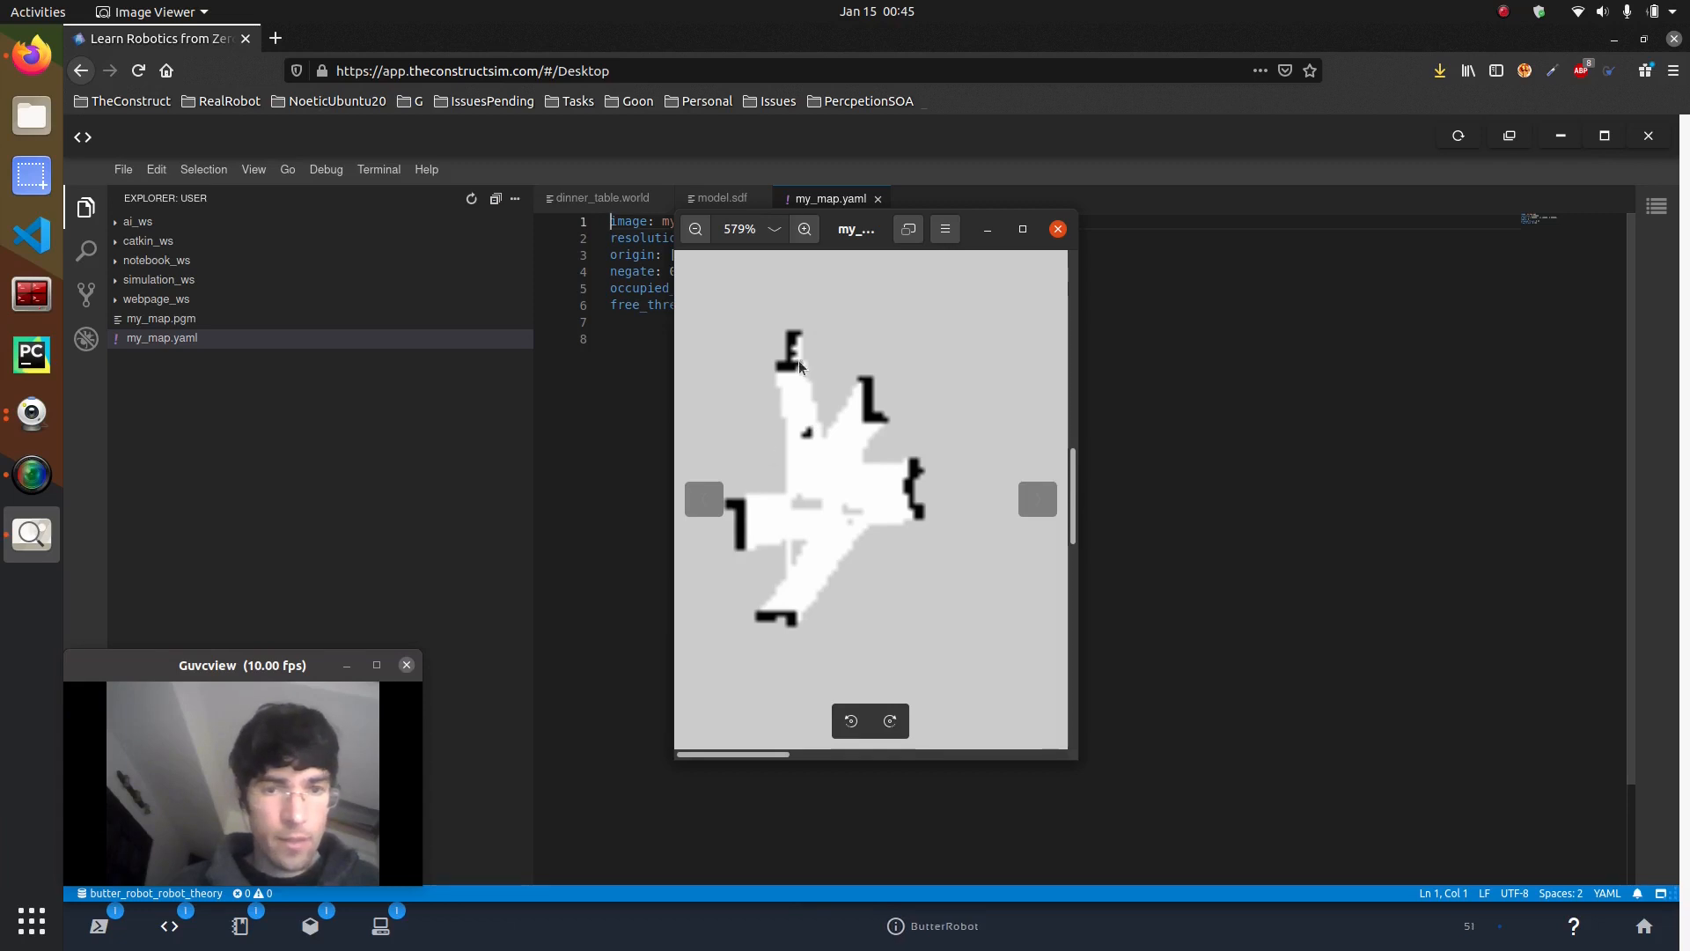
pyautogui.moveTo(763, 384)
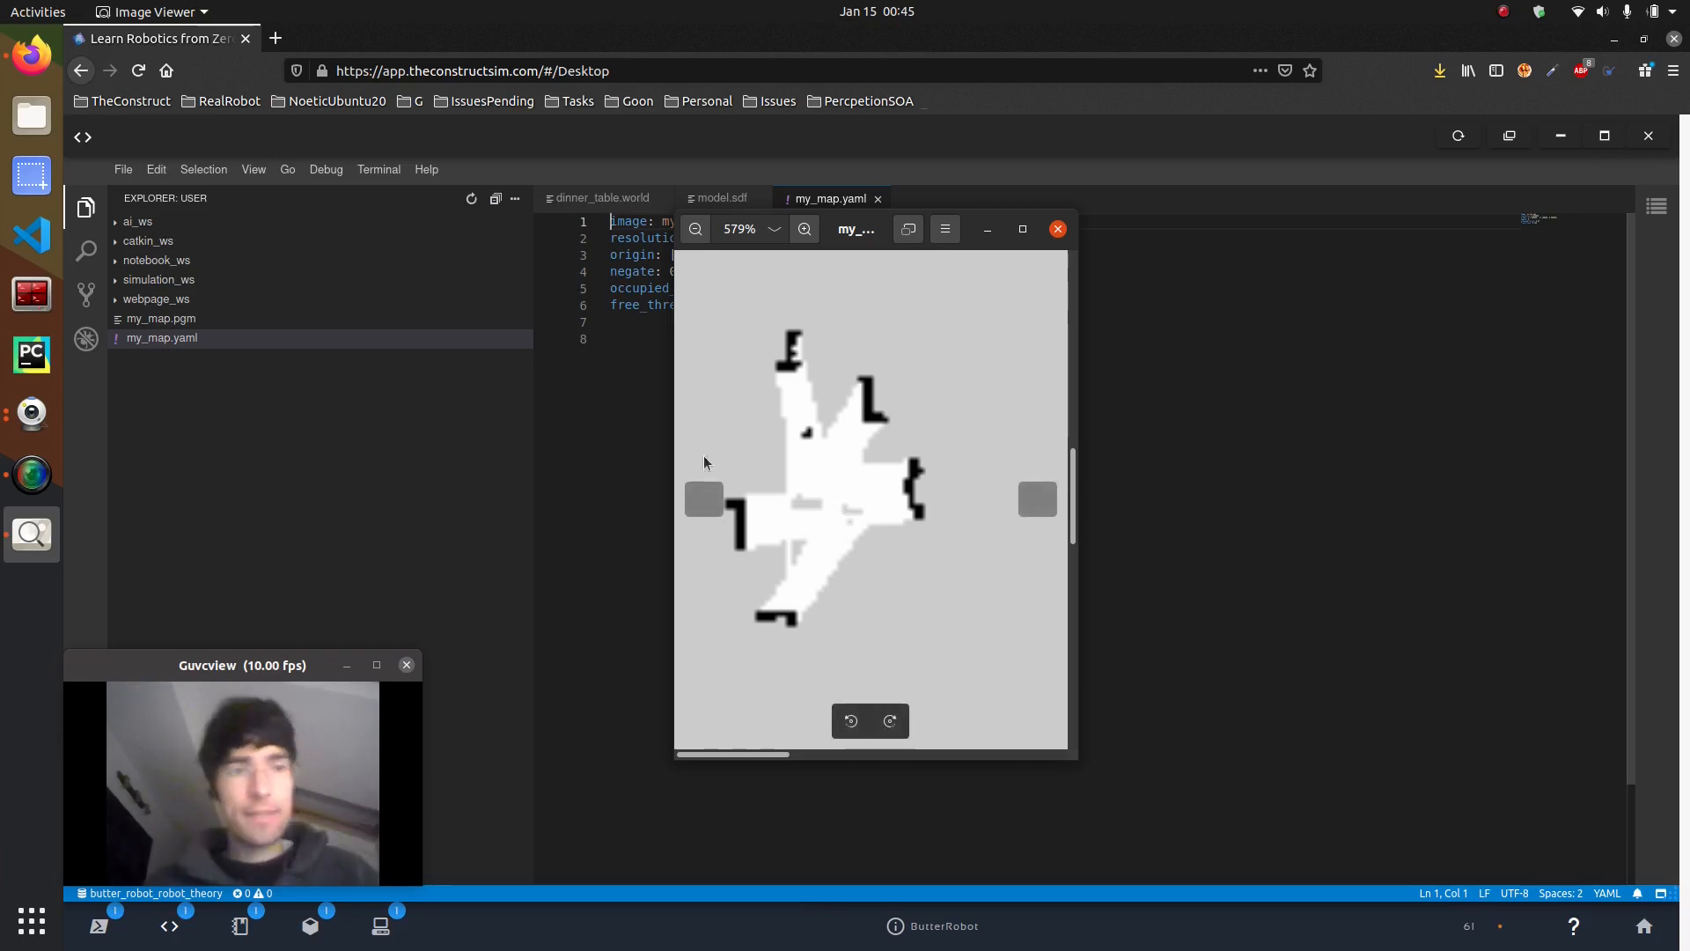
# Close the map image, return to the Learn Robotics tab and go to the Dashboard.
pyautogui.click(472, 37)
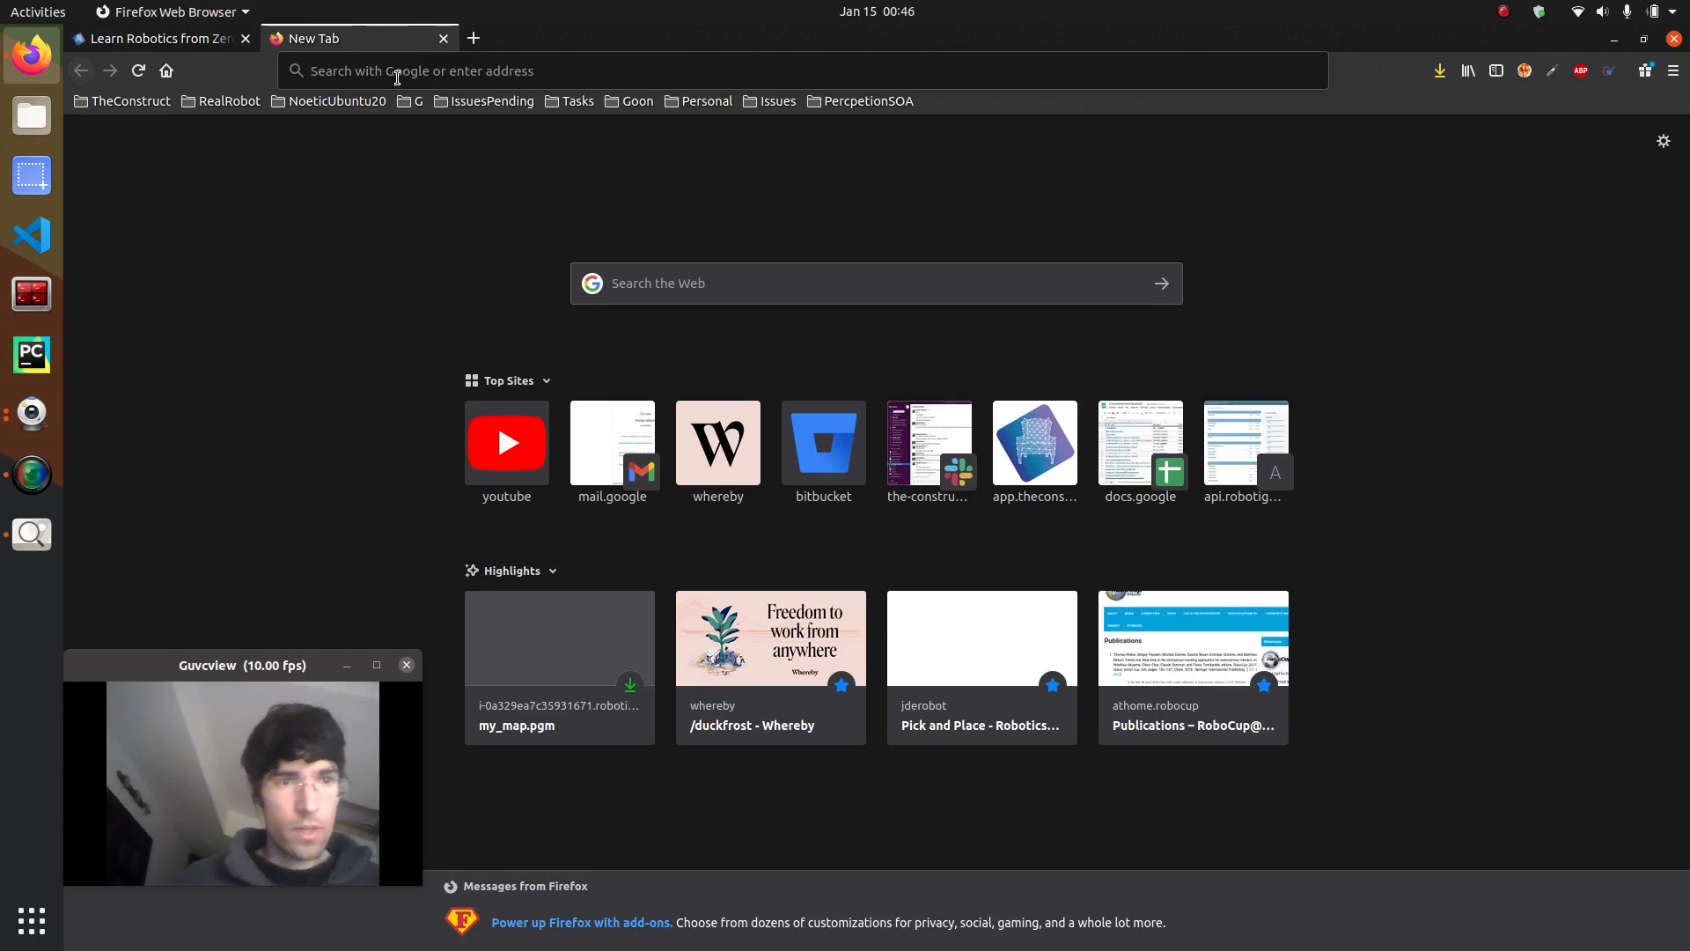
pyautogui.click(157, 37)
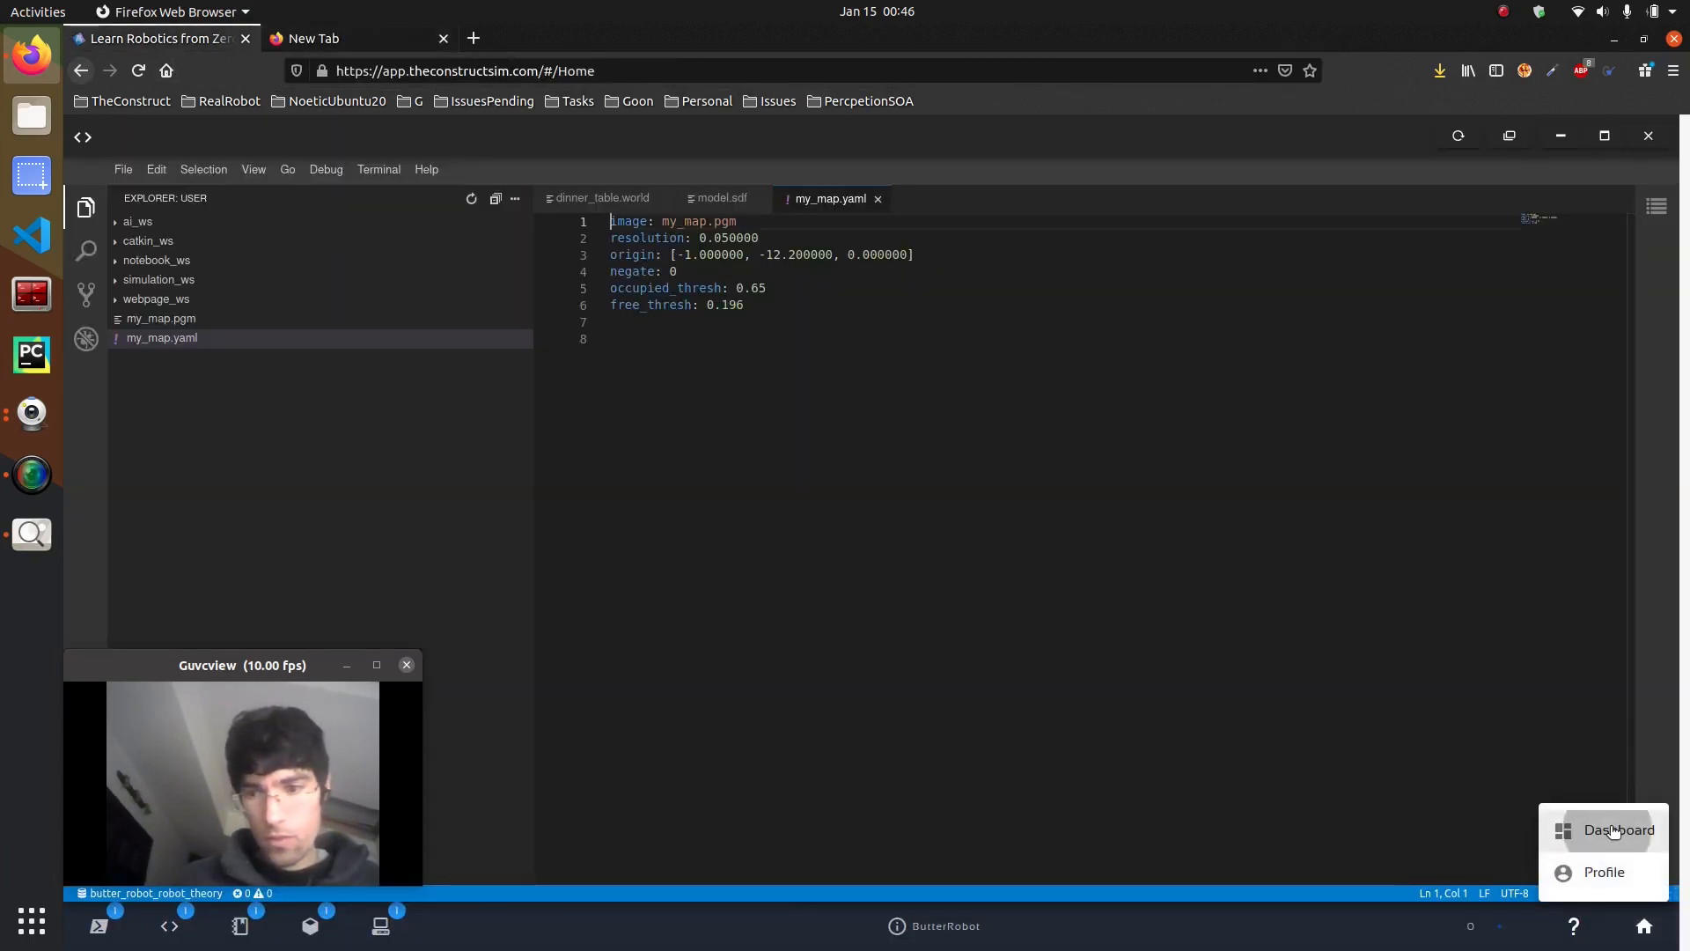
pyautogui.click(1616, 829)
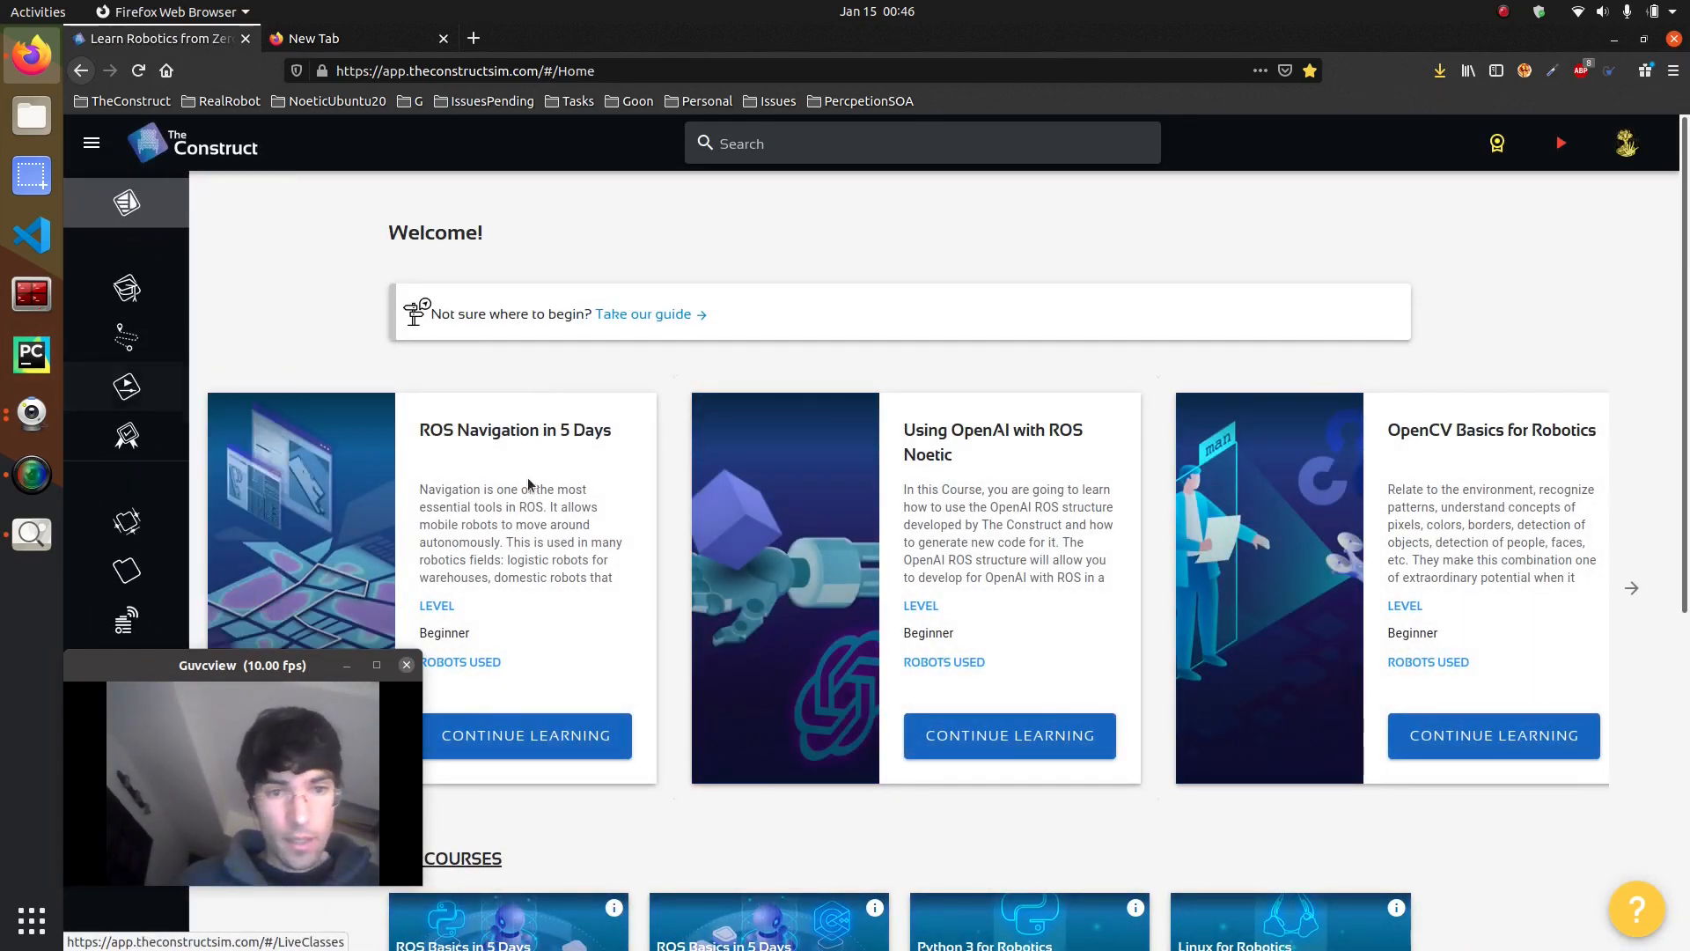
# Continue learning on the ROS Navigation in 5 Days course card.
pyautogui.moveTo(243, 666); pyautogui.dragTo(553, 565)
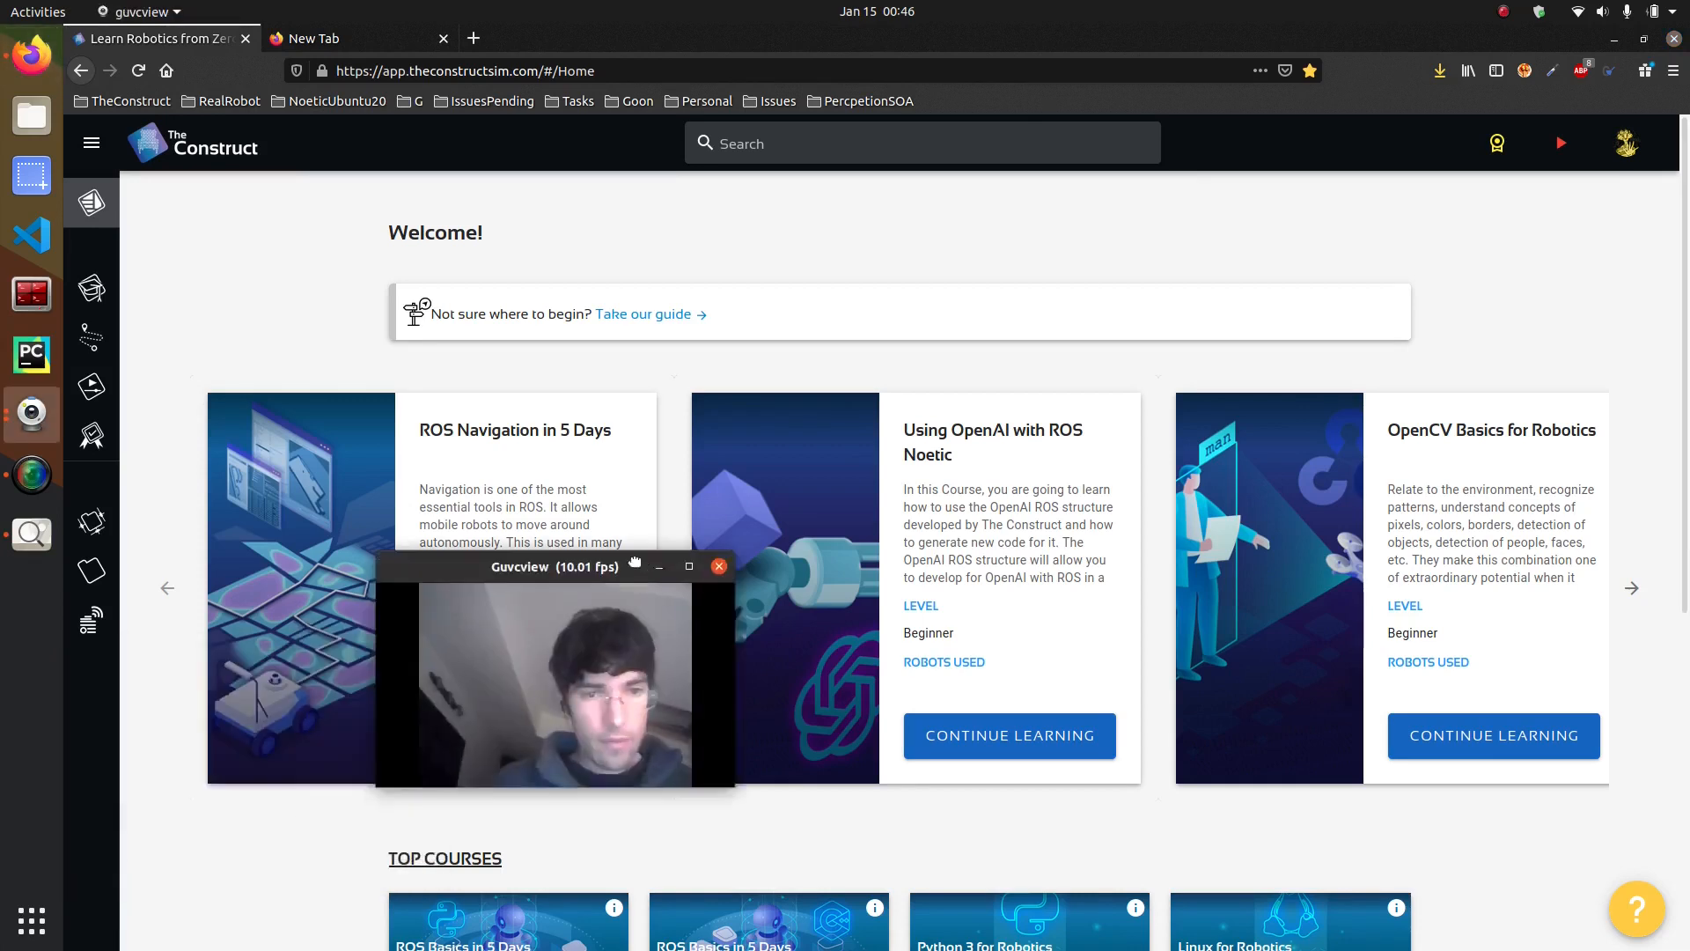
pyautogui.moveTo(555, 565); pyautogui.dragTo(1016, 313)
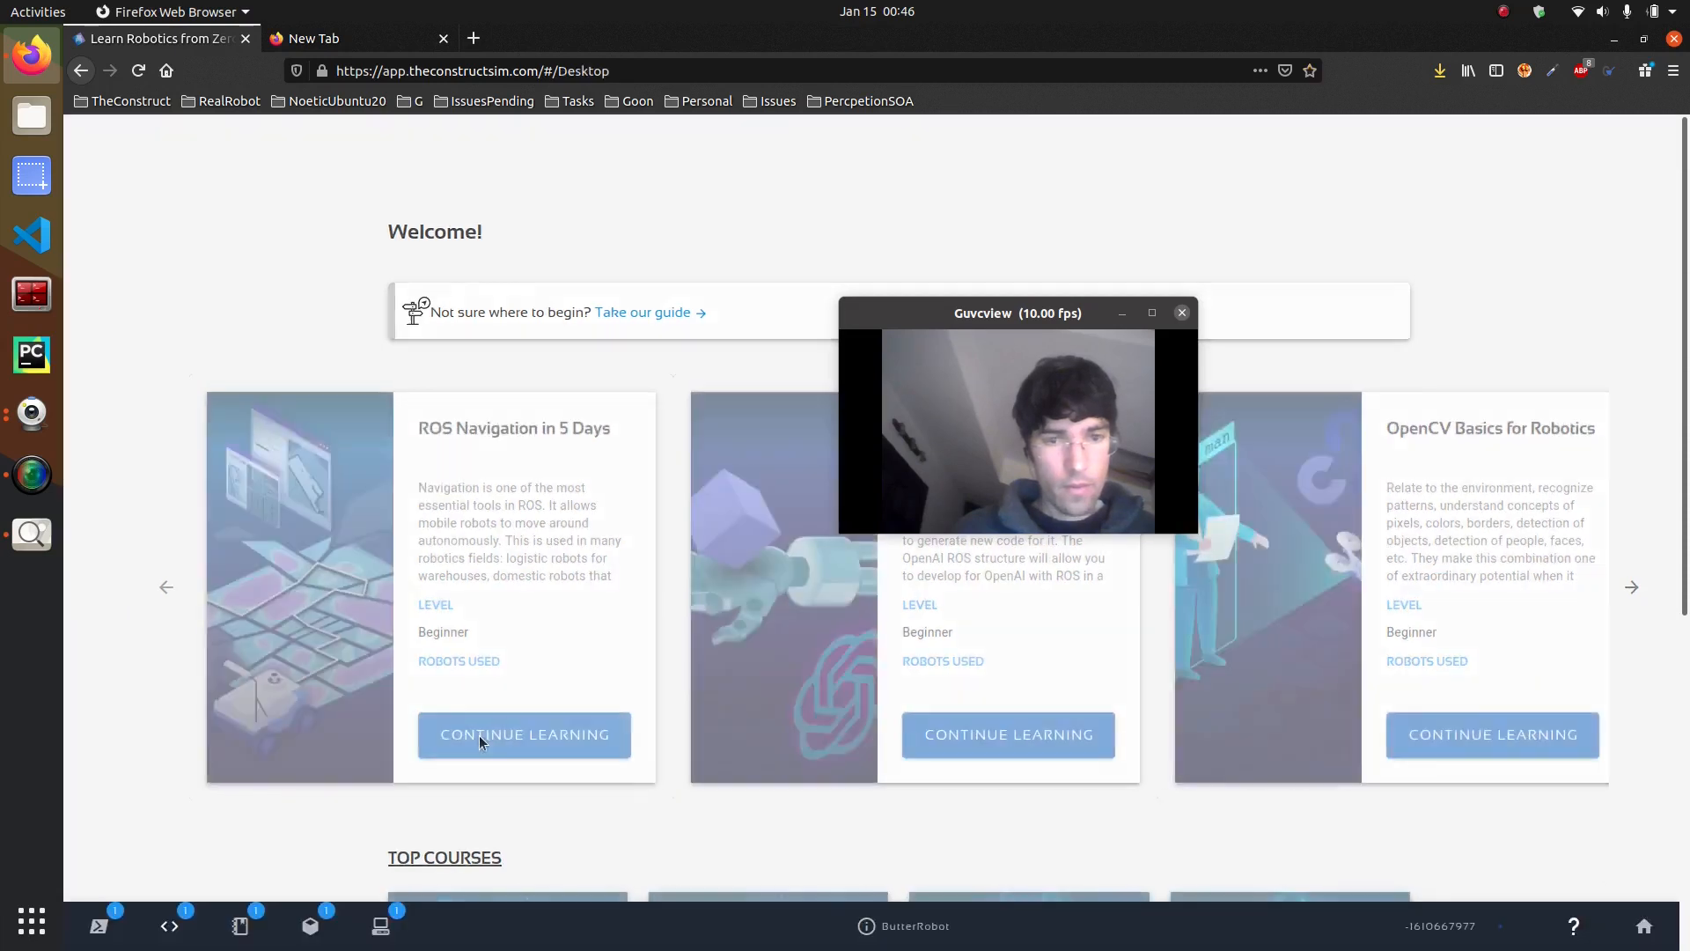
pyautogui.click(525, 735)
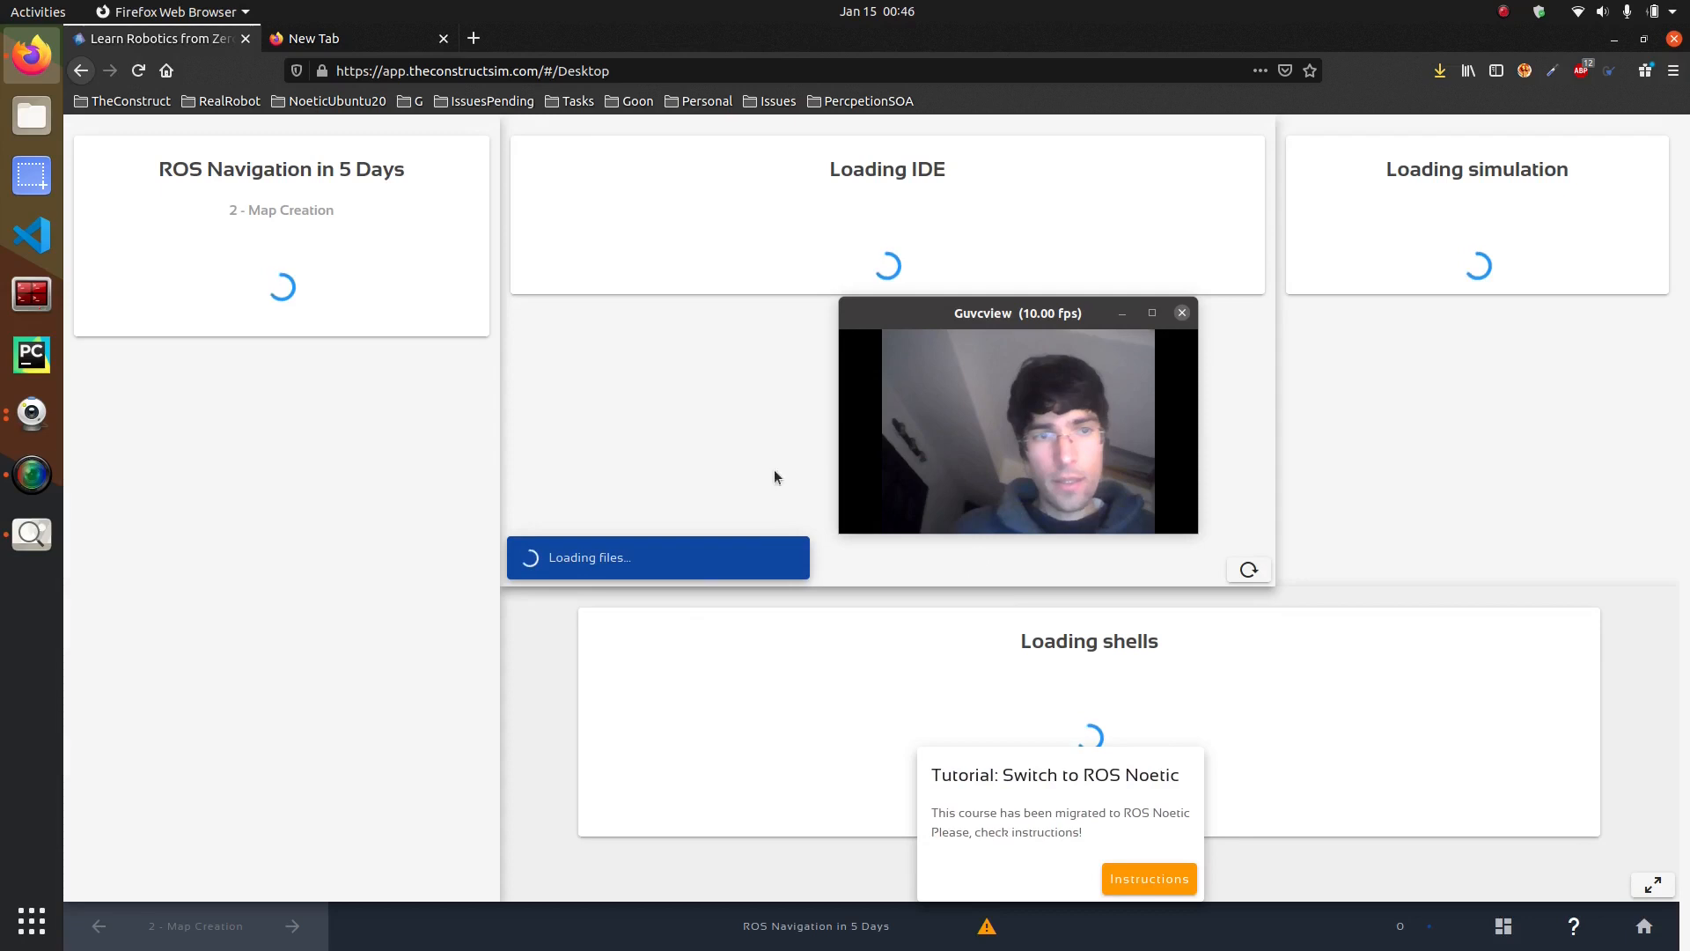
pyautogui.moveTo(752, 530)
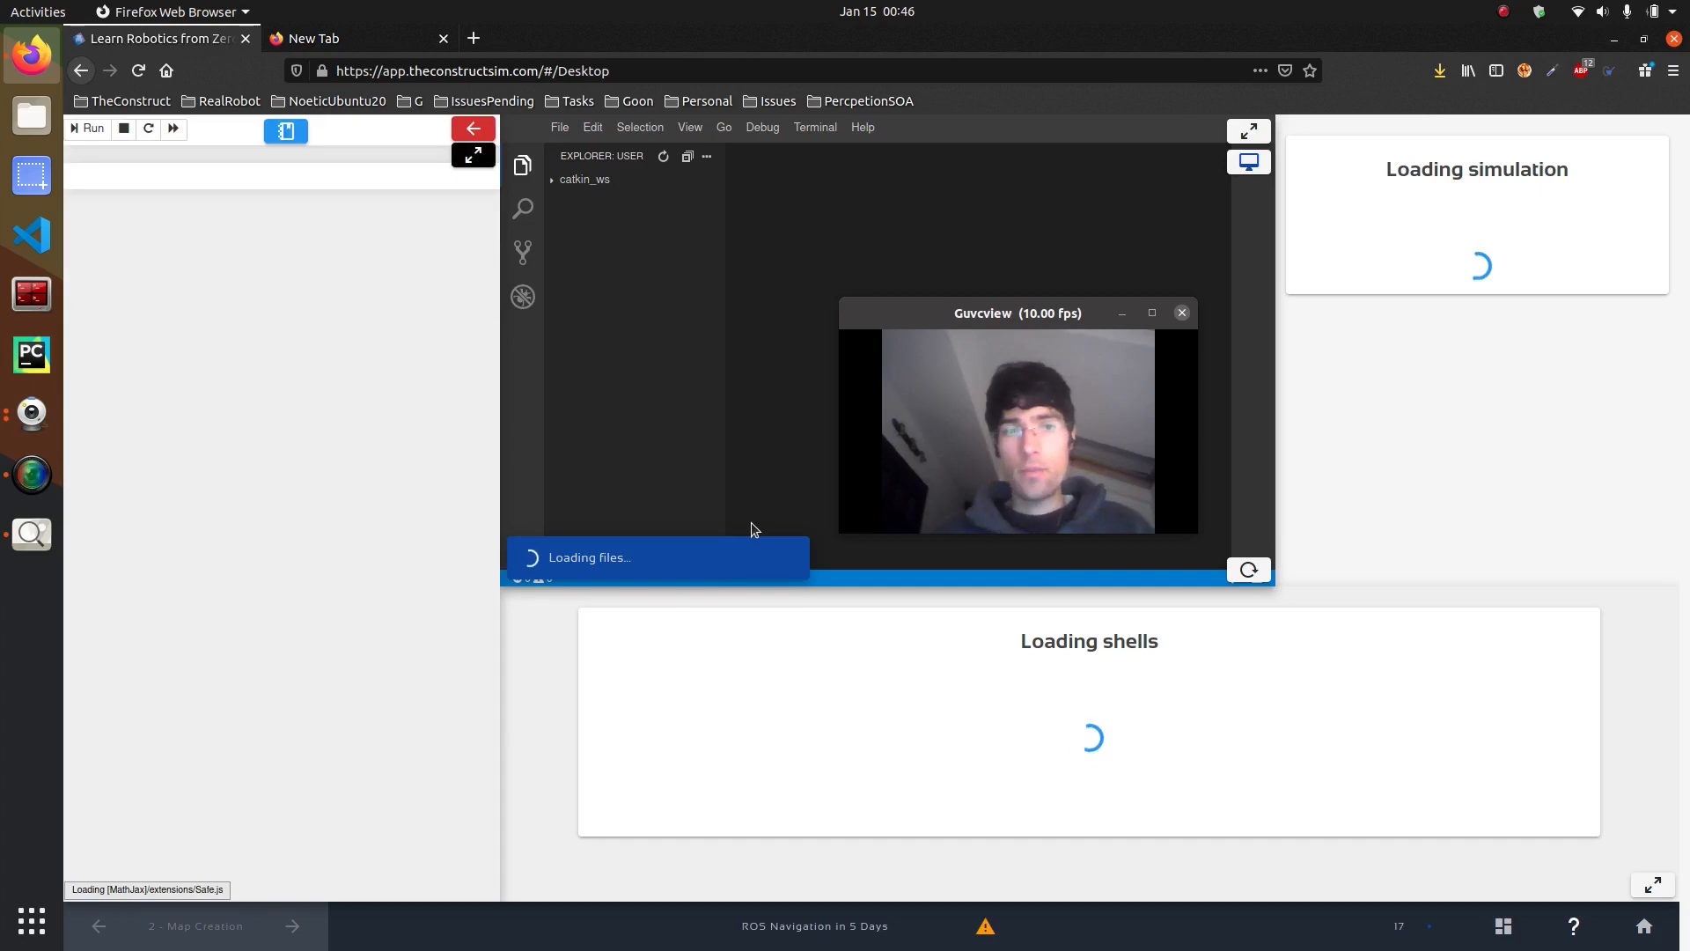
# Show the course unit list from the notebook's unit selector.
pyautogui.click(195, 925)
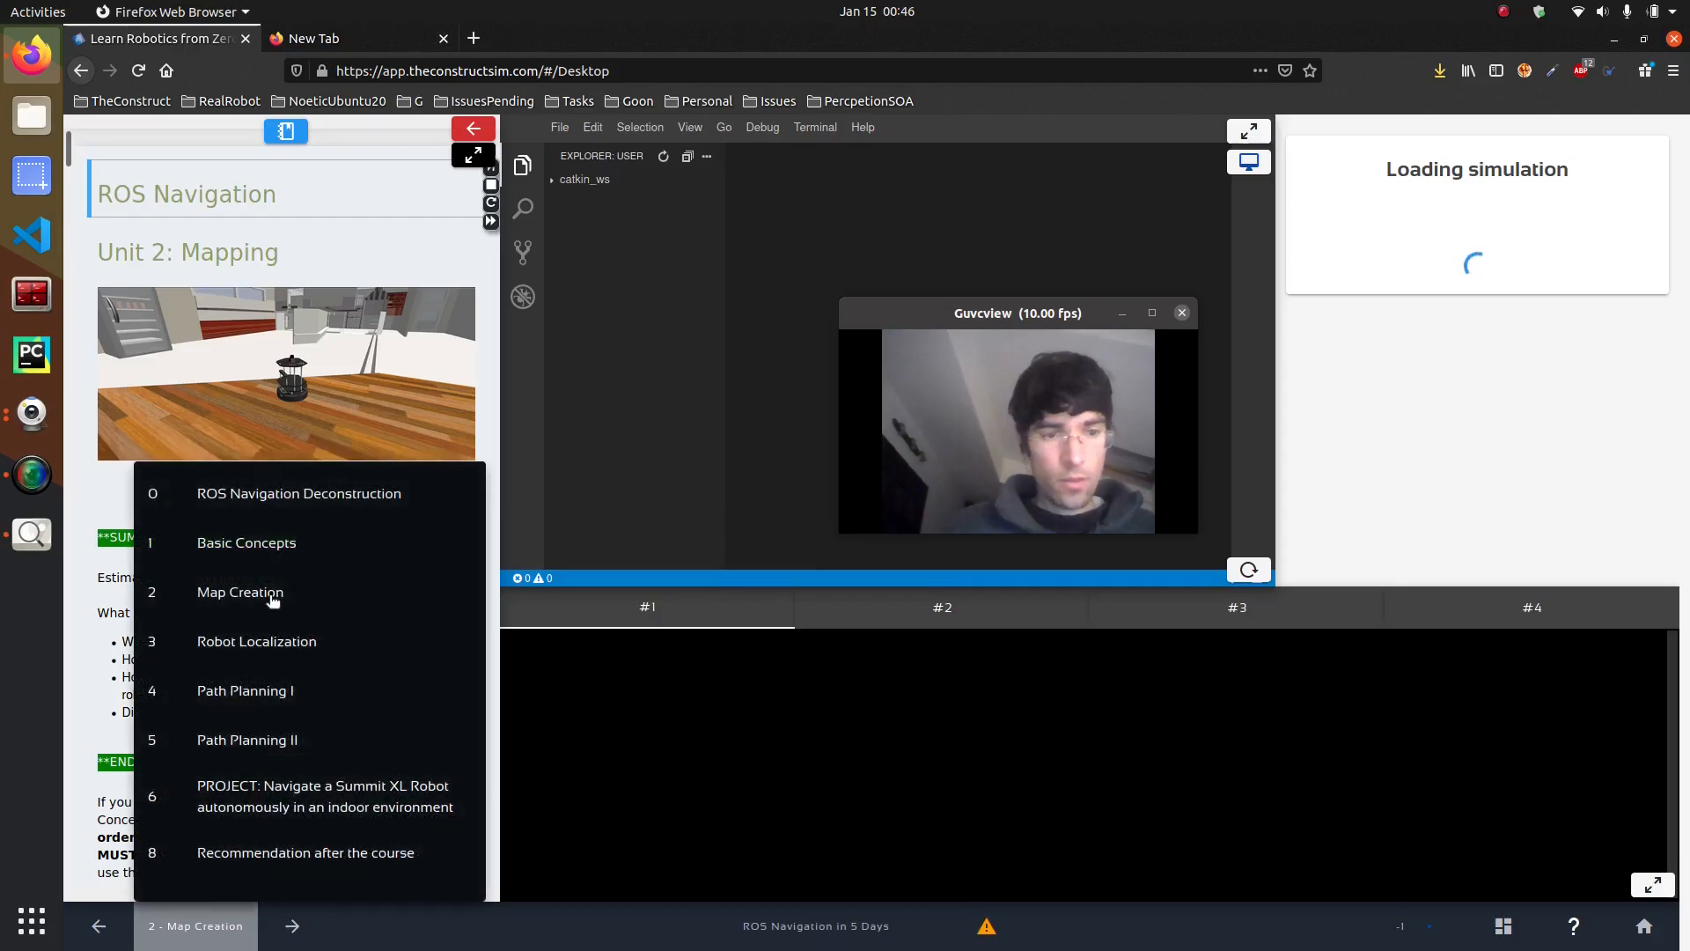
pyautogui.moveTo(257, 535)
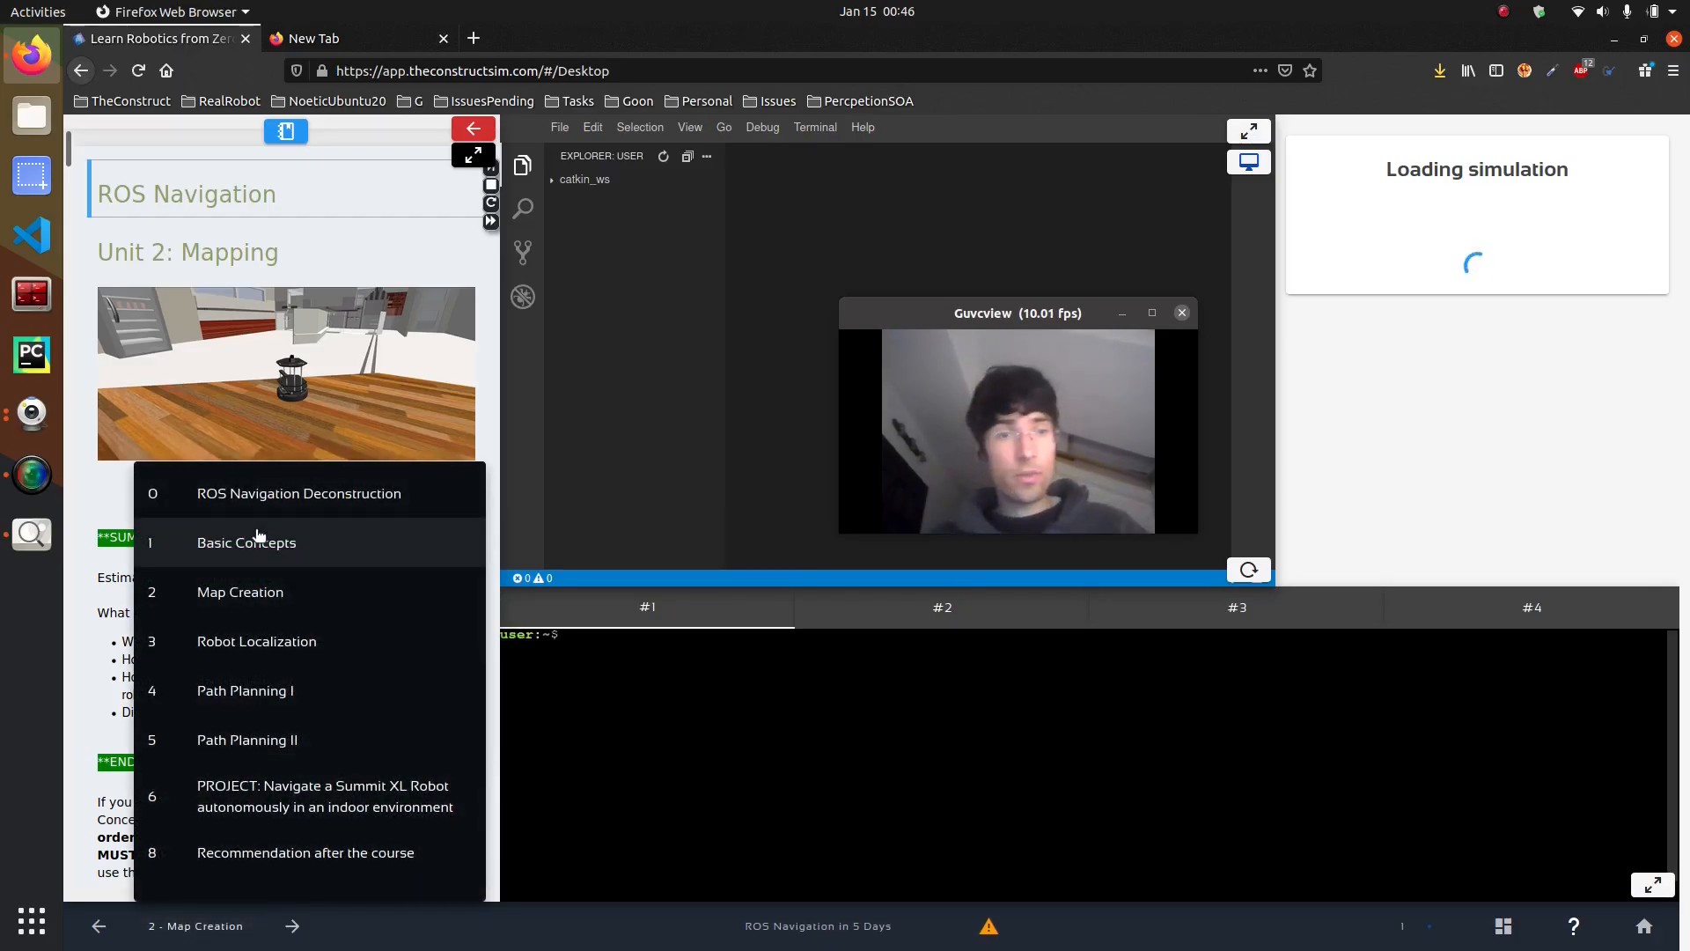